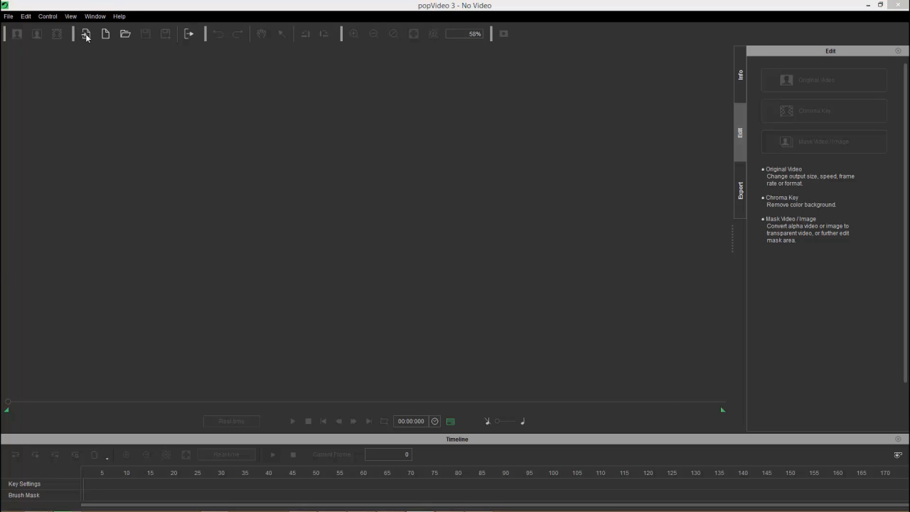
- Load the trampoline soccer AVI clip of a player against blue sky and preview it
{"action": "left_click", "coordinate": [125, 34]}
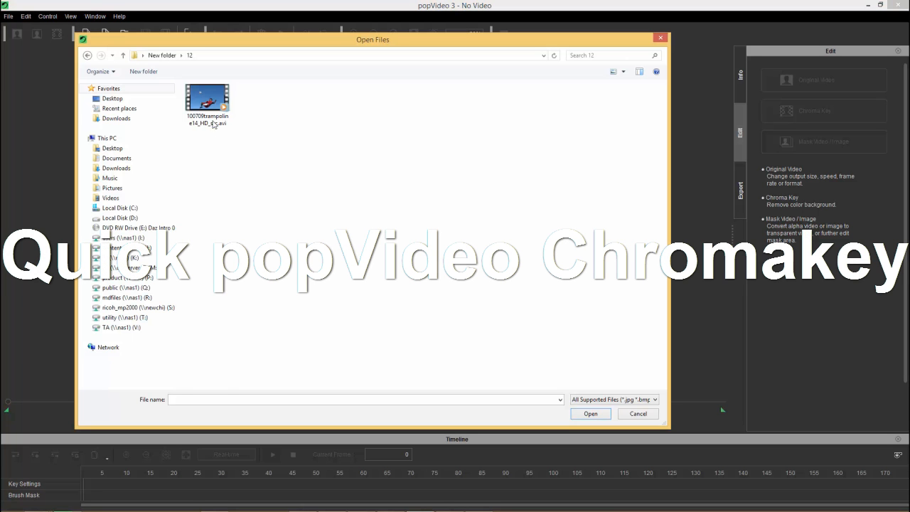
{"action": "left_click", "coordinate": [208, 97]}
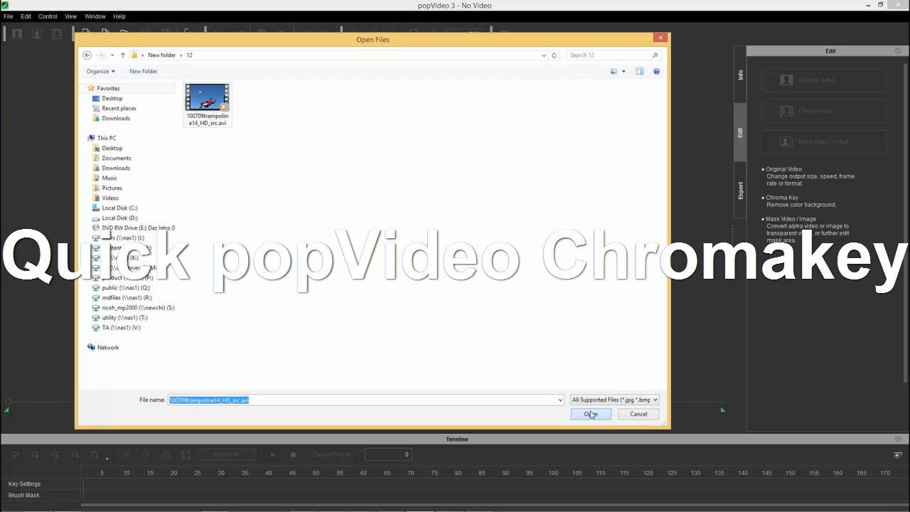
{"action": "left_click", "coordinate": [588, 414]}
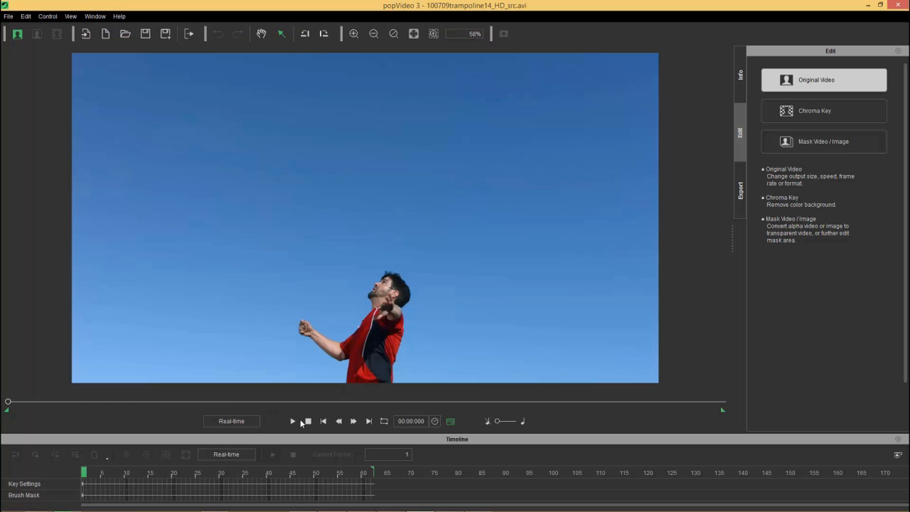
{"action": "left_click", "coordinate": [293, 421]}
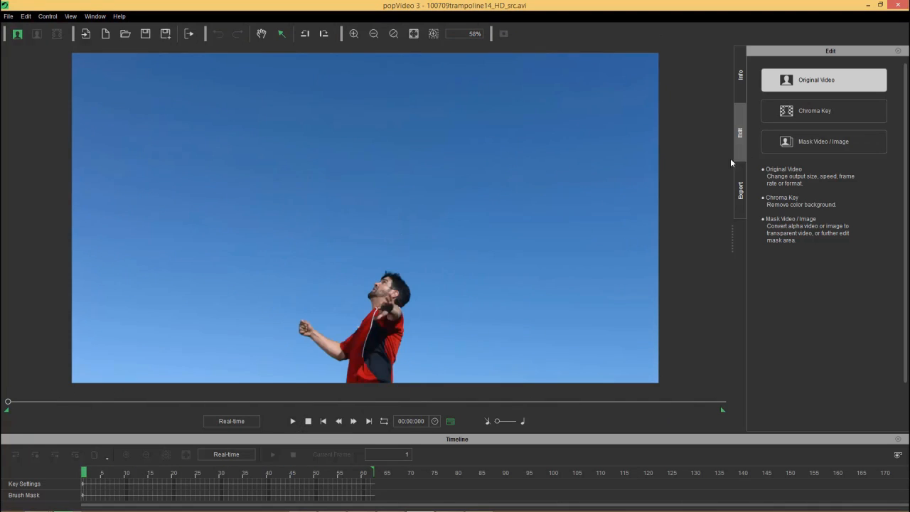
- Chroma key out the blue sky, raise Edge Restoration to 122, and scrub to the kick frame
{"action": "left_click", "coordinate": [824, 111]}
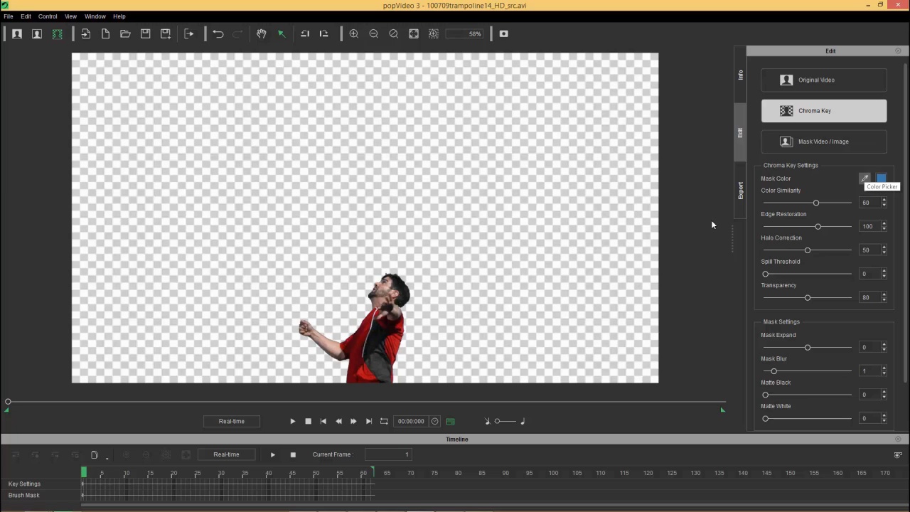
{"action": "mouse_move", "coordinate": [429, 358]}
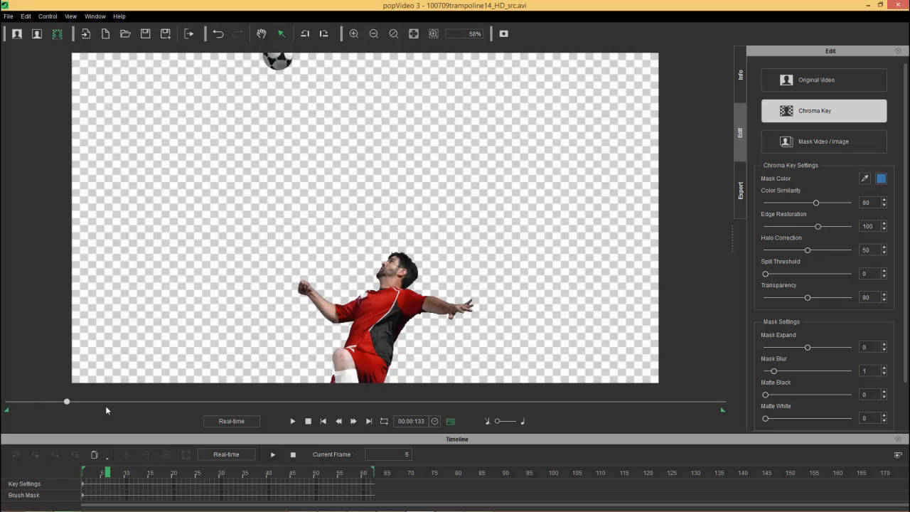
{"action": "left_click", "coordinate": [292, 421]}
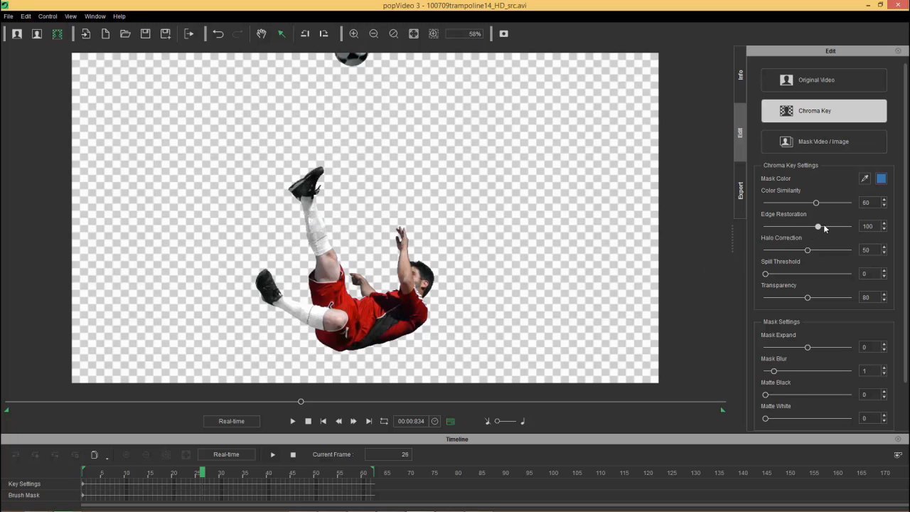
{"action": "left_click_drag", "start_coordinate": [818, 226], "coordinate": [831, 226]}
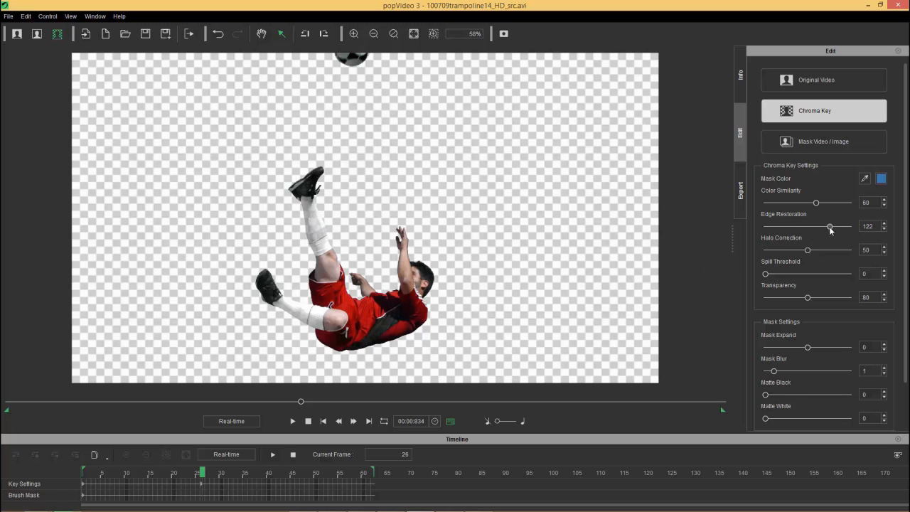
{"action": "mouse_move", "coordinate": [301, 404]}
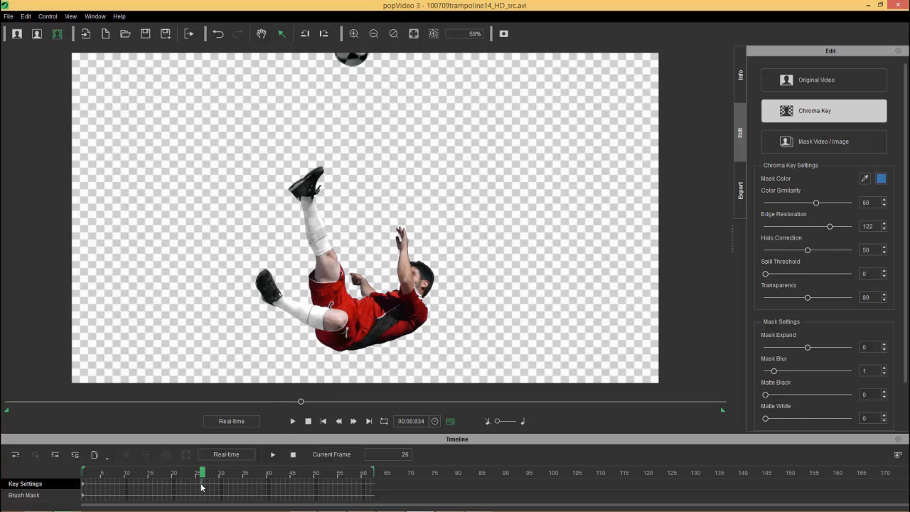
{"action": "left_click", "coordinate": [83, 486]}
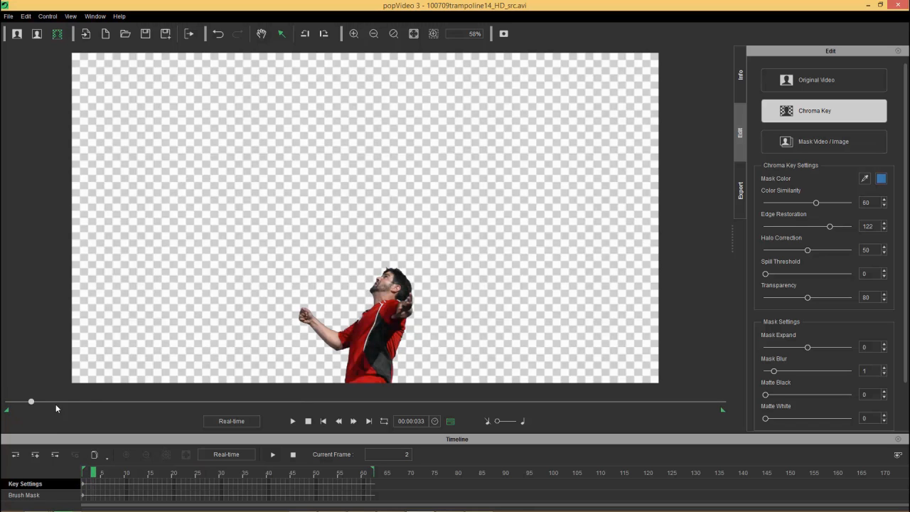
{"action": "left_click_drag", "start_coordinate": [31, 402], "coordinate": [207, 401]}
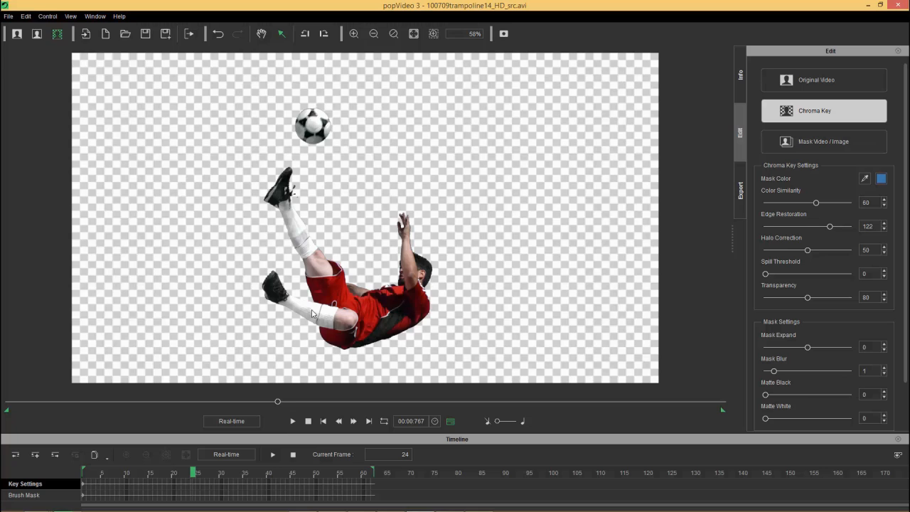
- Set Background Options to a custom solid green preview colour instead of the checkerboard
{"action": "left_click", "coordinate": [26, 16]}
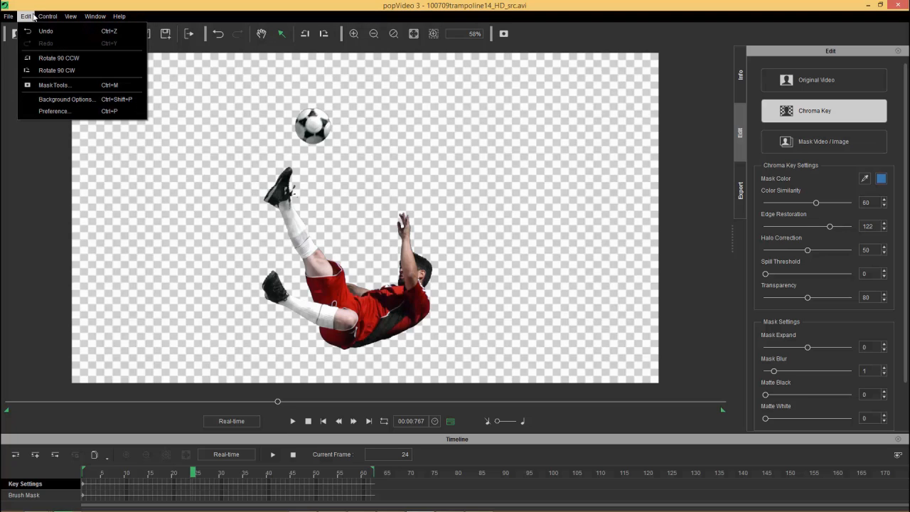
{"action": "left_click", "coordinate": [65, 100]}
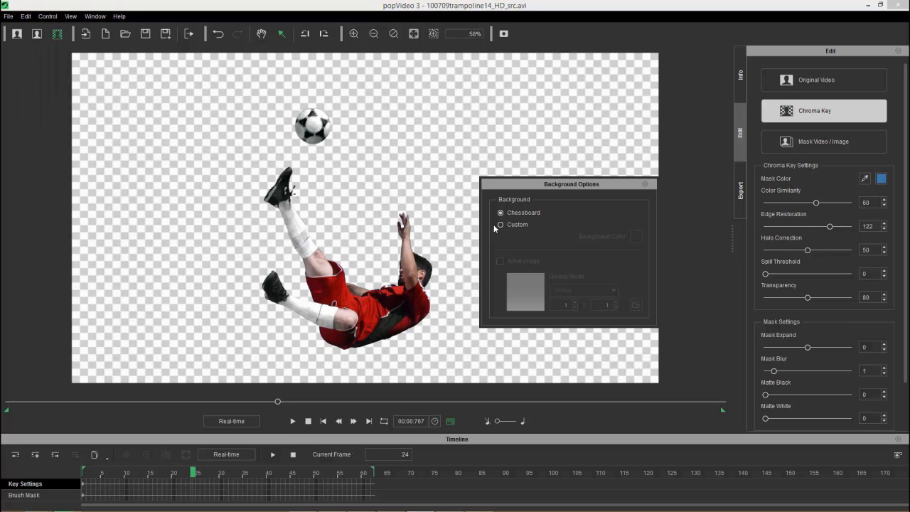
{"action": "left_click", "coordinate": [501, 213]}
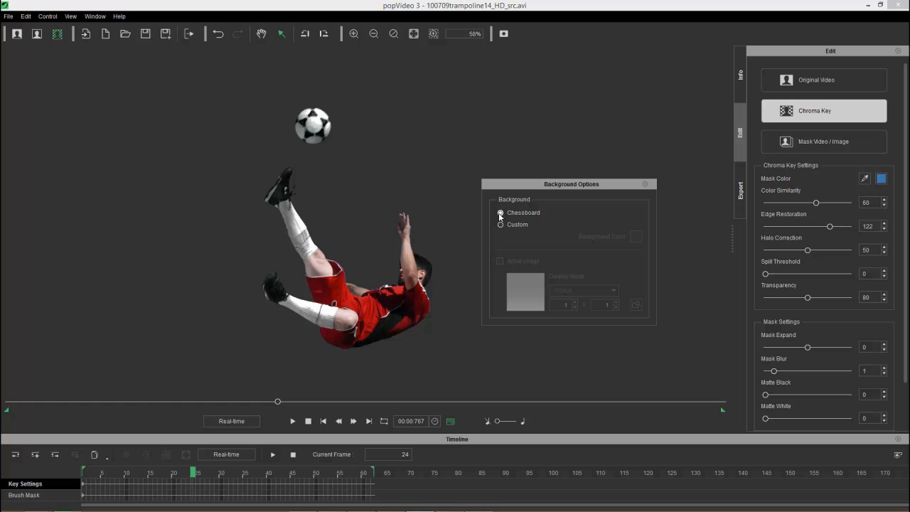
{"action": "left_click", "coordinate": [501, 225]}
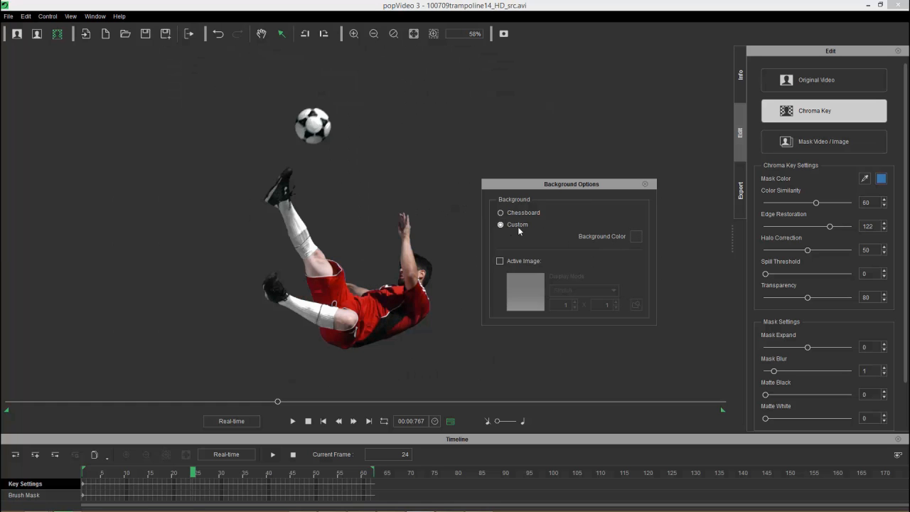
{"action": "left_click", "coordinate": [635, 236]}
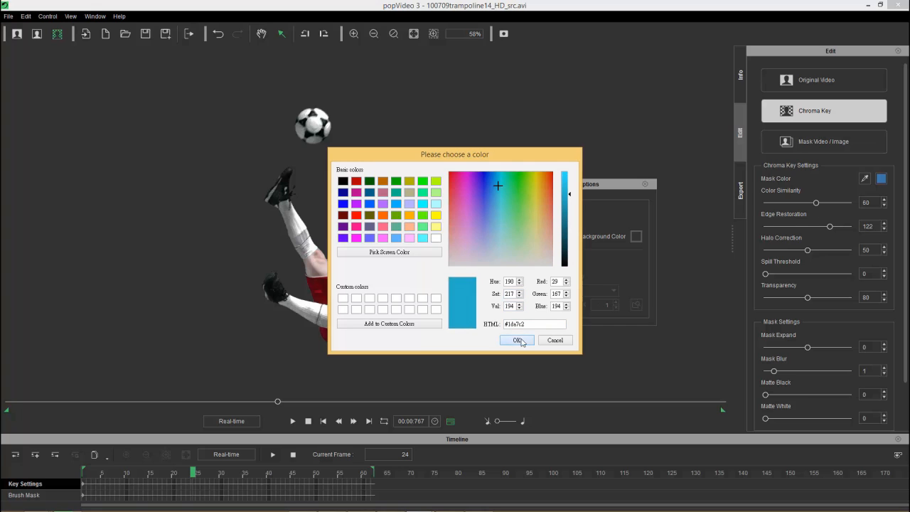
{"action": "left_click", "coordinate": [517, 340]}
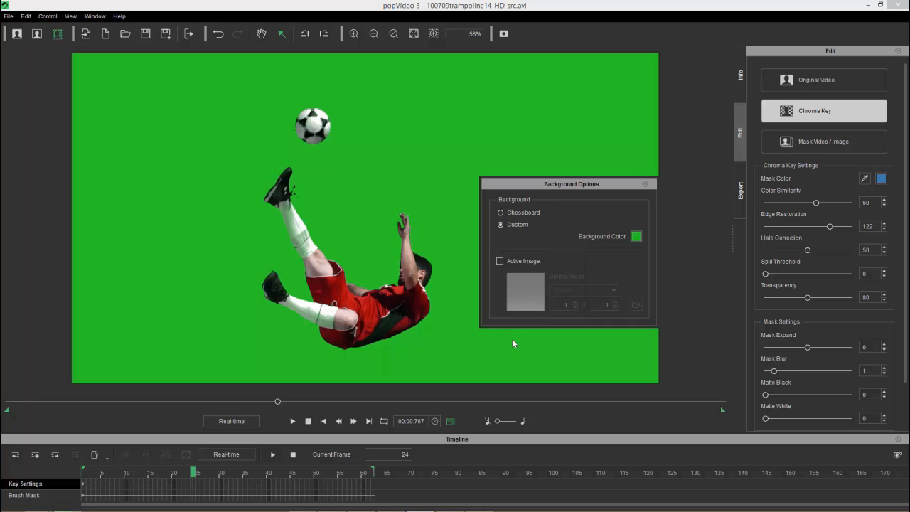
{"action": "mouse_move", "coordinate": [483, 298]}
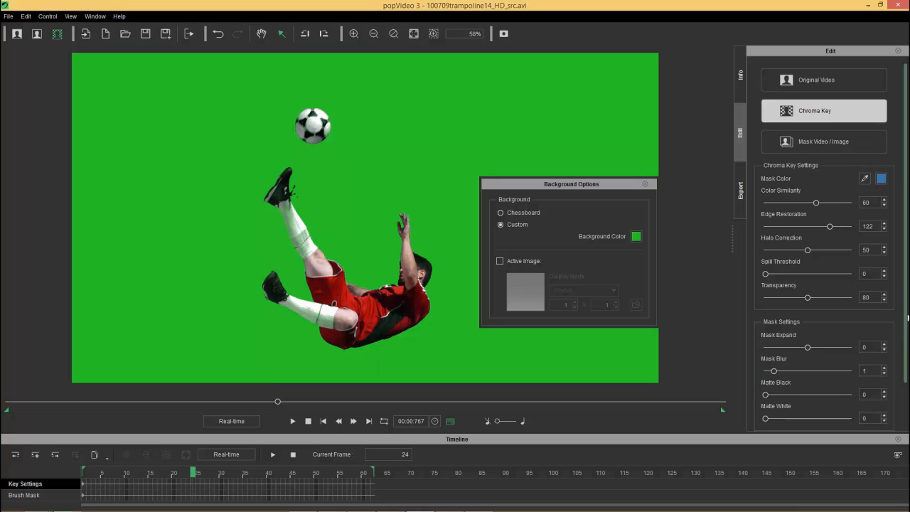
- Raise Matte Black to 97 and Spill Threshold to 149, then play through to check the key
{"action": "scroll", "scroll_direction": "down", "scroll_amount": 3}
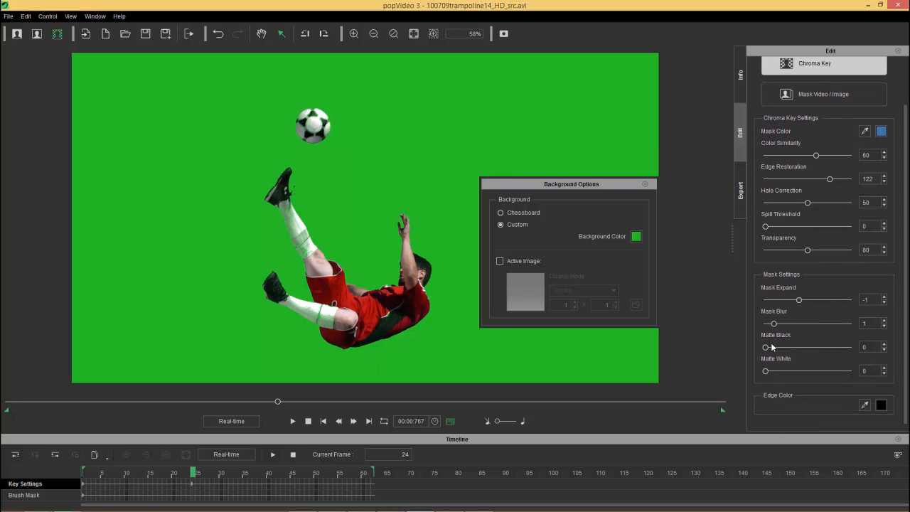
{"action": "left_click_drag", "start_coordinate": [765, 347], "coordinate": [791, 347]}
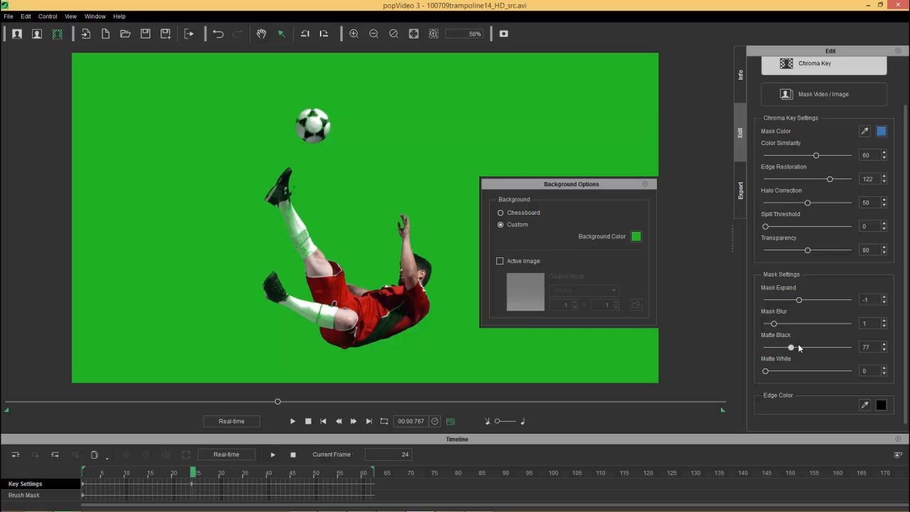
{"action": "left_click_drag", "start_coordinate": [772, 323], "coordinate": [791, 323]}
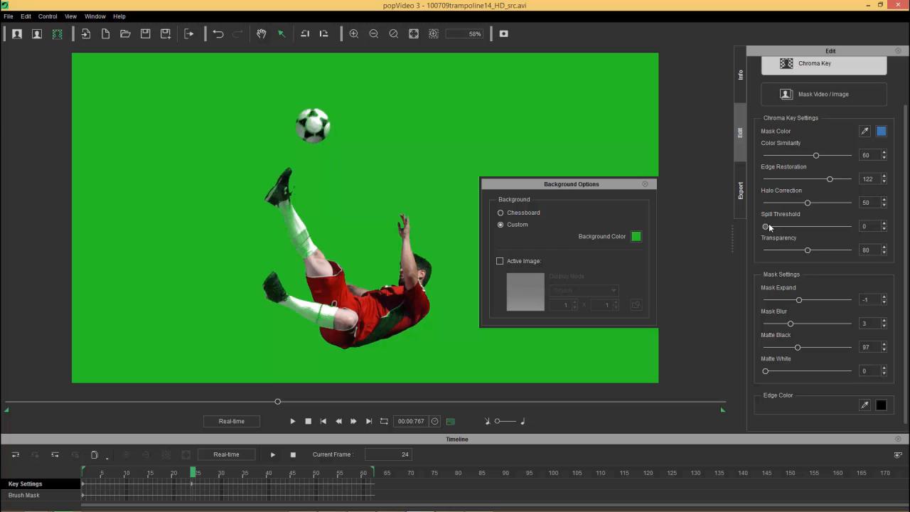
{"action": "left_click_drag", "start_coordinate": [765, 227], "coordinate": [808, 227]}
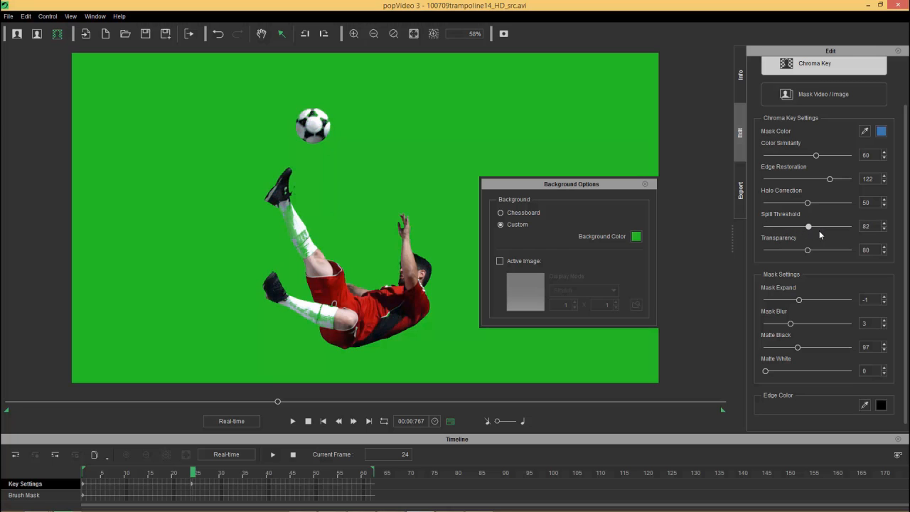
{"action": "left_click_drag", "start_coordinate": [808, 226], "coordinate": [845, 226]}
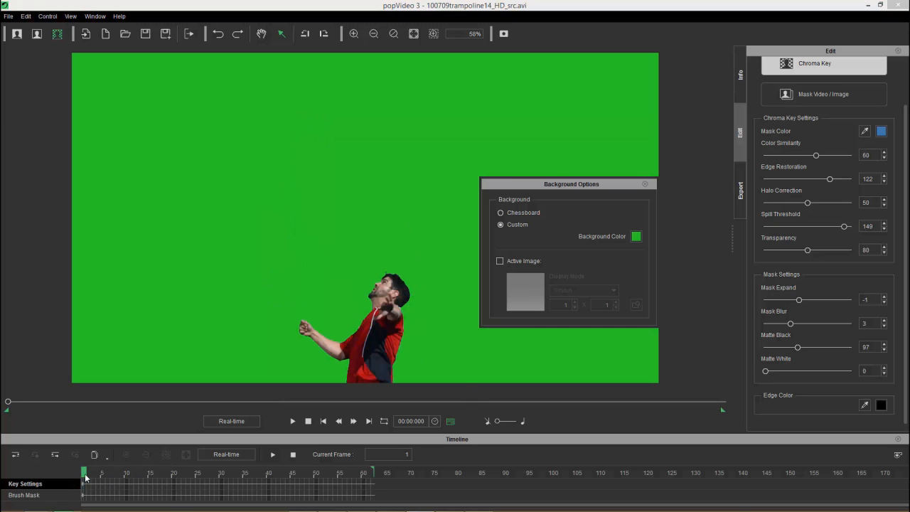
{"action": "left_click_drag", "start_coordinate": [84, 472], "coordinate": [148, 472]}
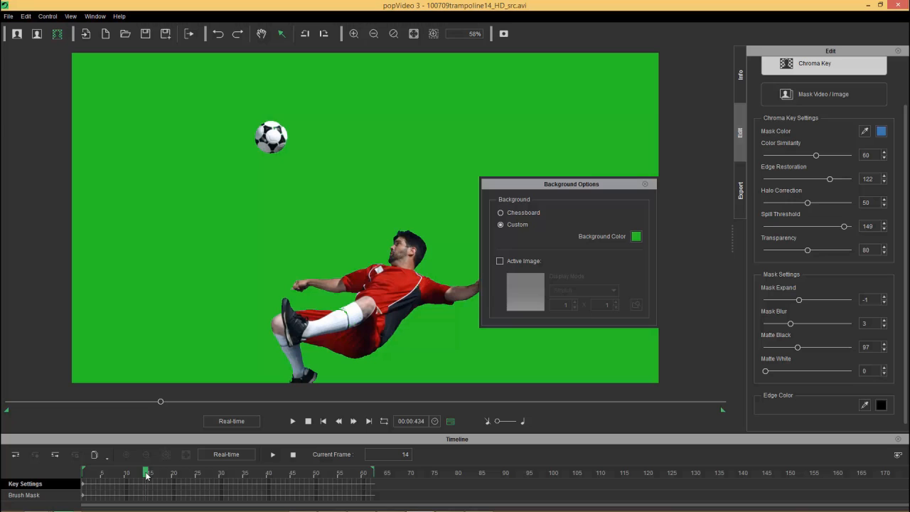
{"action": "left_click_drag", "start_coordinate": [572, 184], "coordinate": [619, 159]}
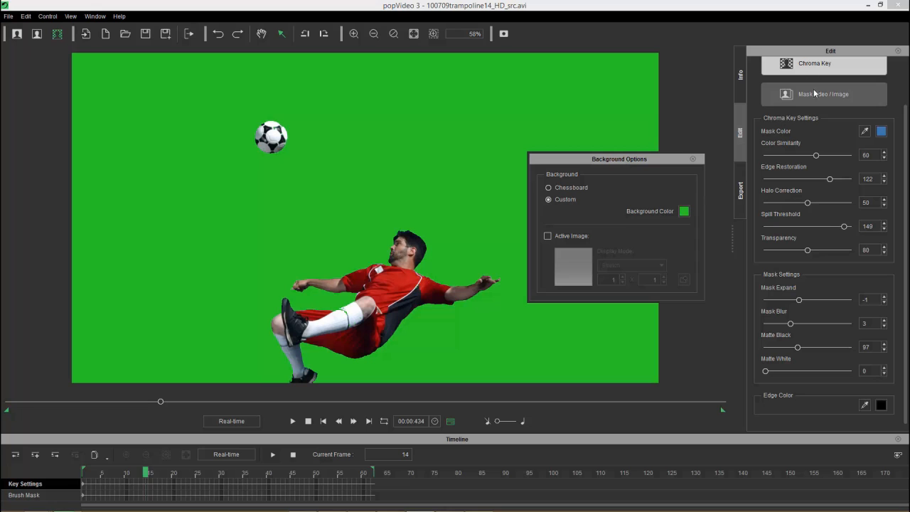
- Choose the ProRes MOV format in the export settings
{"action": "left_click", "coordinate": [739, 190]}
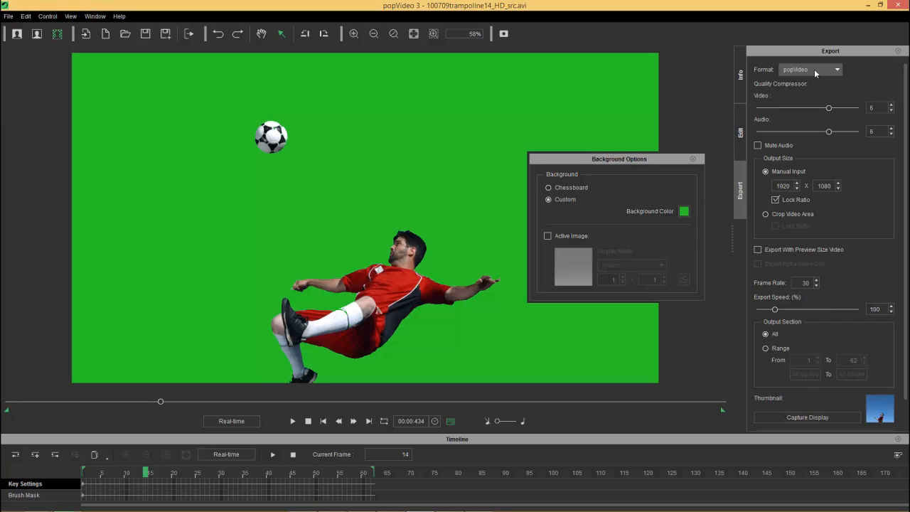
{"action": "left_click", "coordinate": [837, 69]}
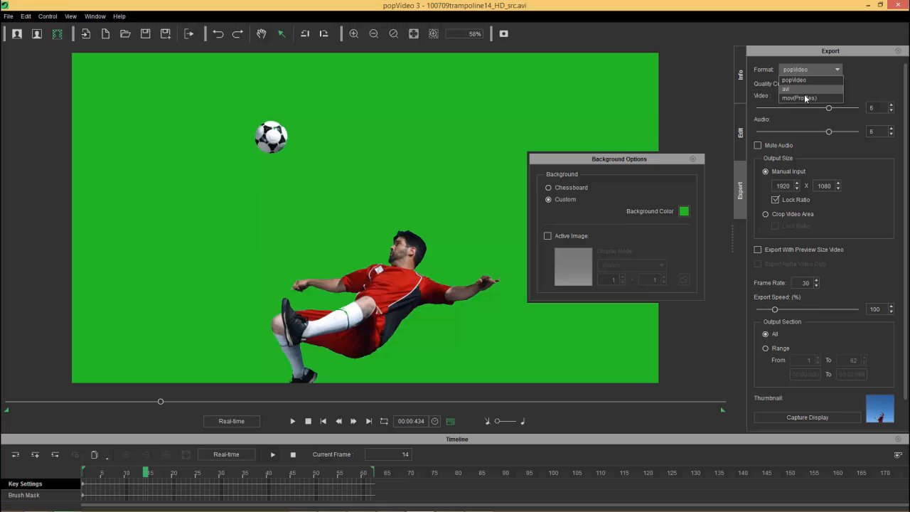
{"action": "left_click", "coordinate": [794, 80]}
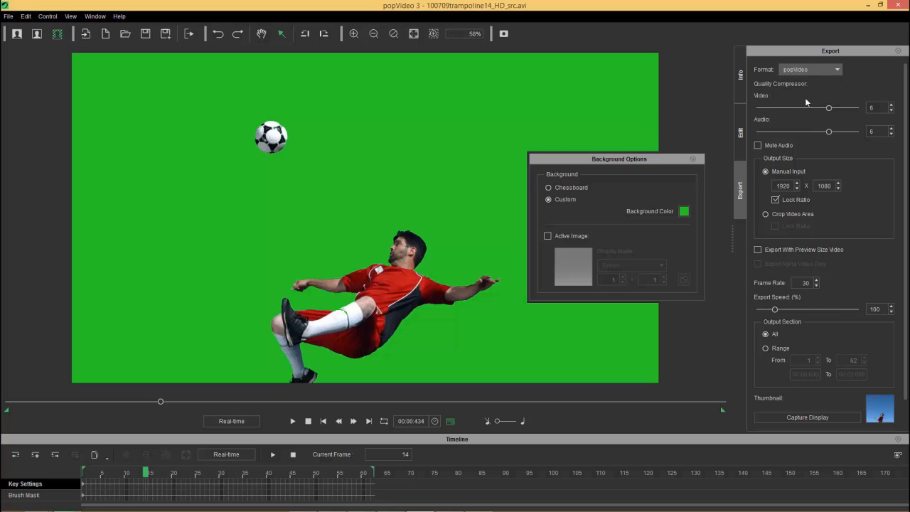
{"action": "left_click", "coordinate": [811, 69]}
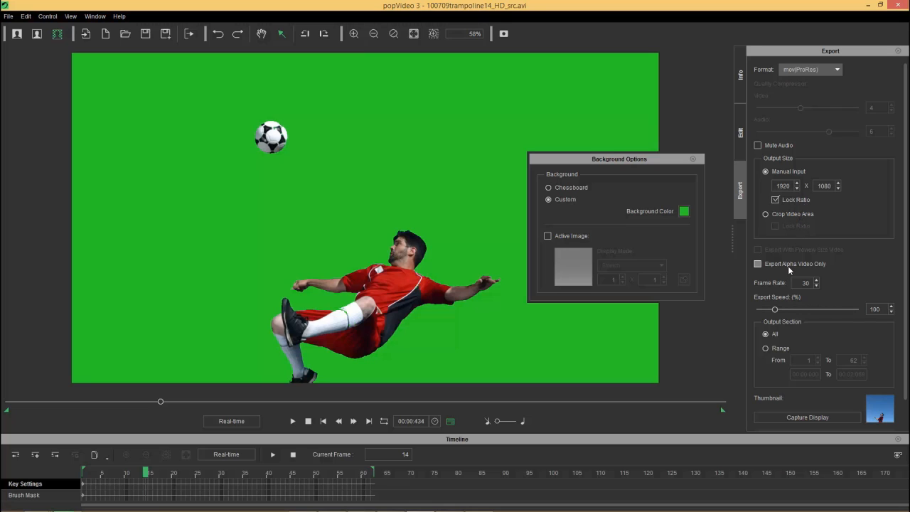
{"action": "mouse_move", "coordinate": [788, 273]}
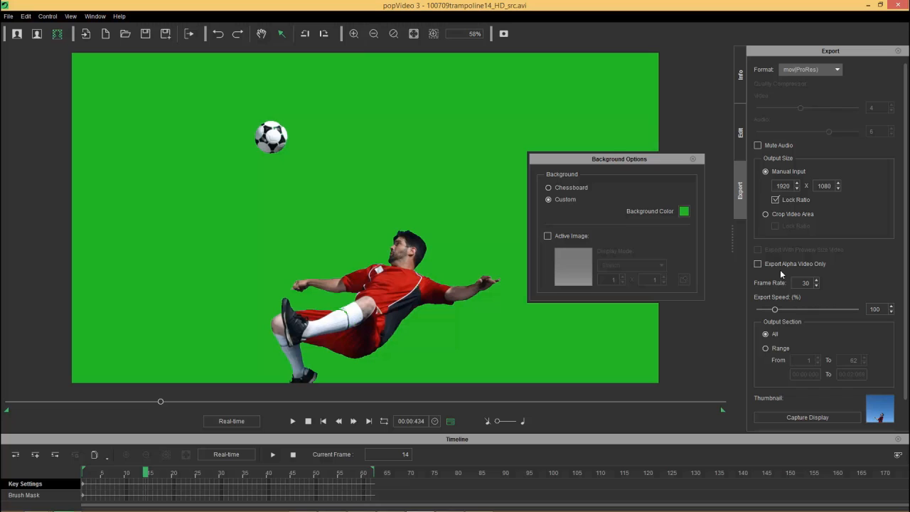
{"action": "mouse_move", "coordinate": [778, 298]}
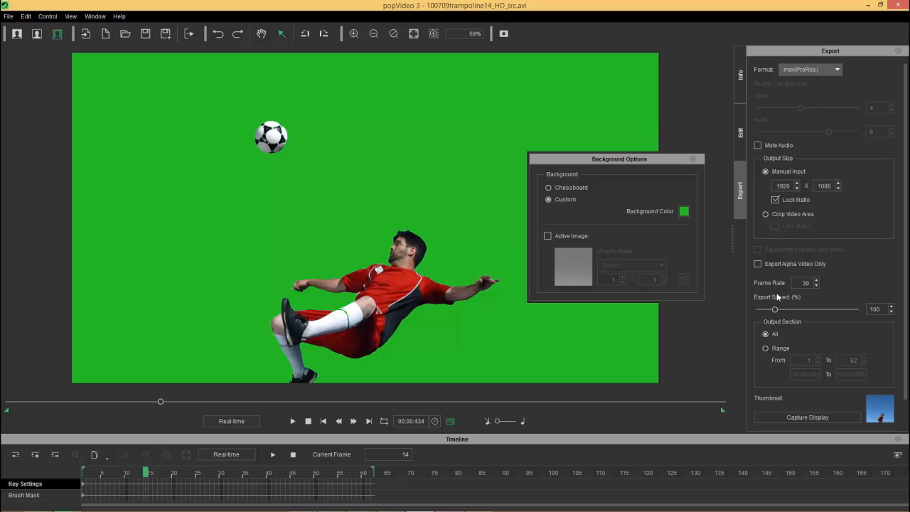
{"action": "mouse_move", "coordinate": [776, 310]}
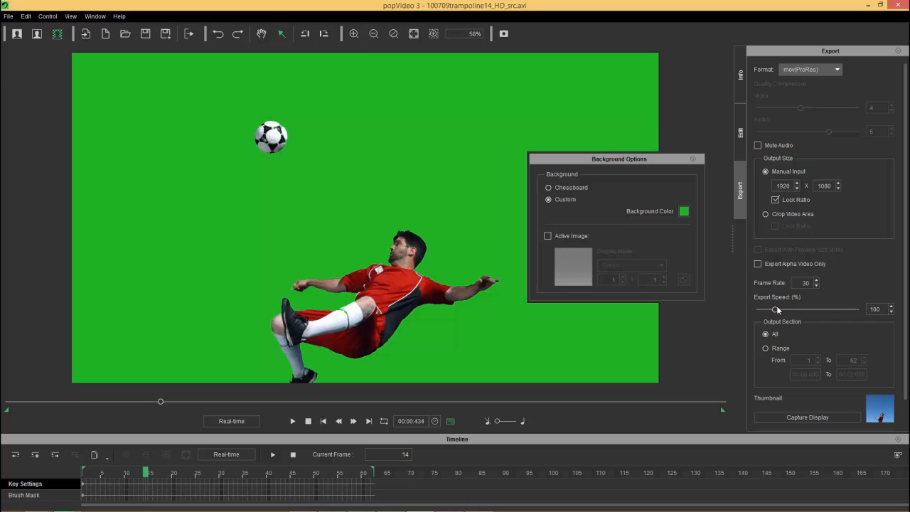
- Lower the export speed to 30 and capture the current frame as the export thumbnail
{"action": "left_click_drag", "start_coordinate": [773, 309], "coordinate": [781, 308]}
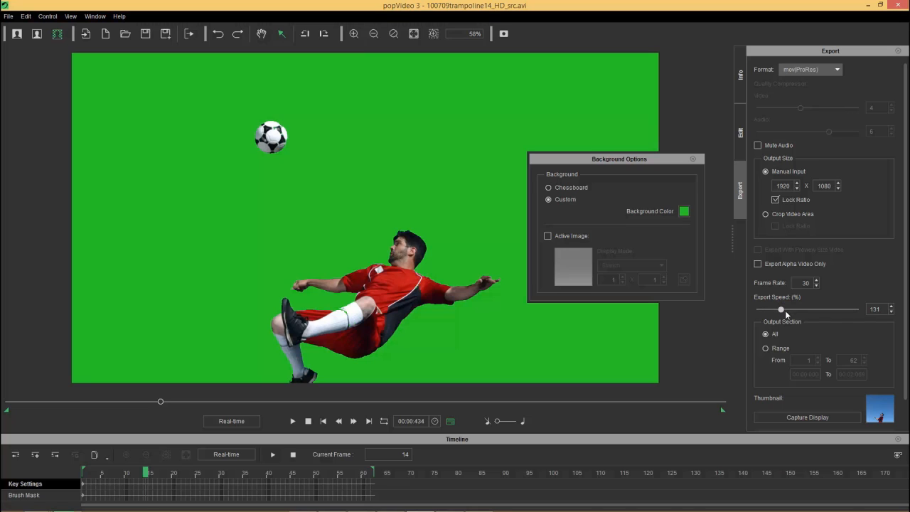
{"action": "left_click_drag", "start_coordinate": [779, 310], "coordinate": [765, 310]}
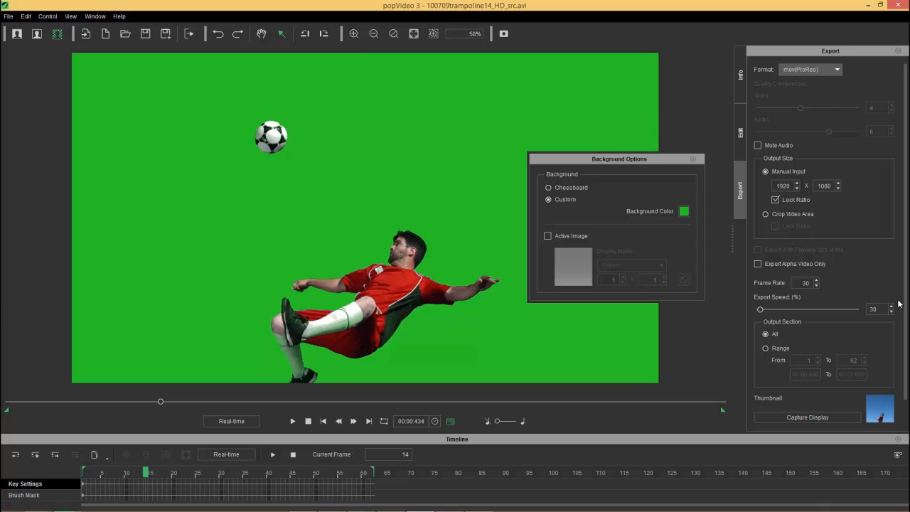
{"action": "scroll", "scroll_direction": "down", "scroll_amount": 3}
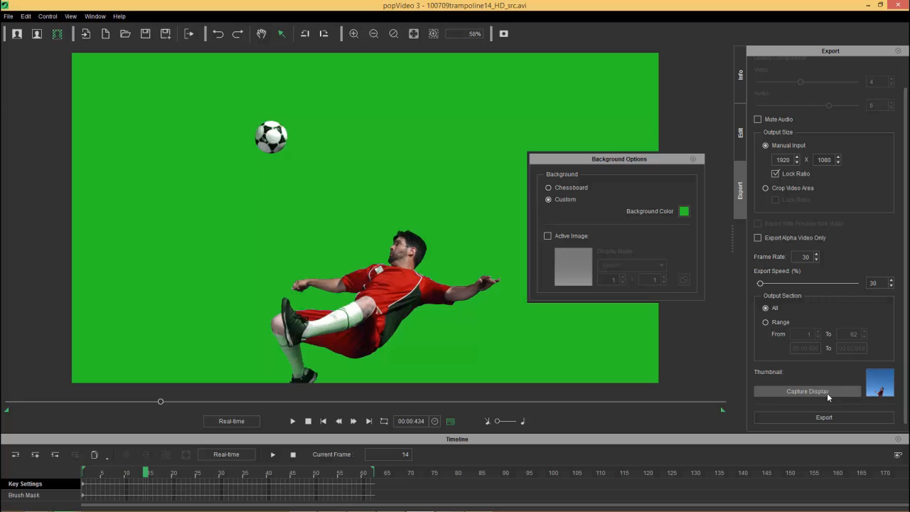
{"action": "left_click", "coordinate": [808, 391]}
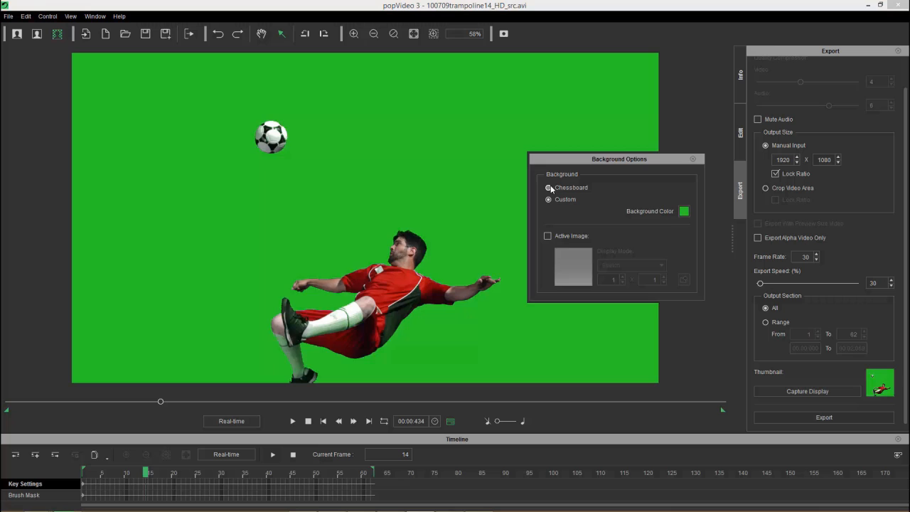
- Export the keyed clip as 'soccer' into the Soccer folder
{"action": "left_click", "coordinate": [825, 419]}
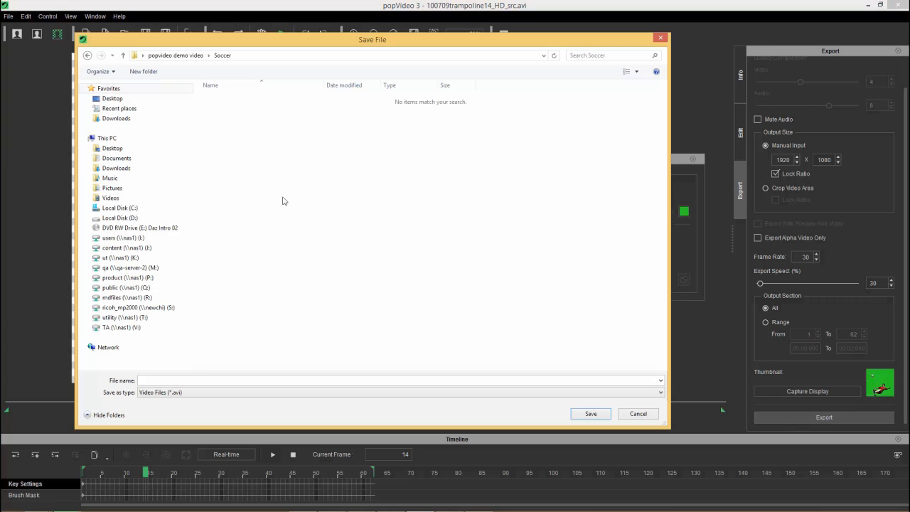
{"action": "mouse_move", "coordinate": [384, 223]}
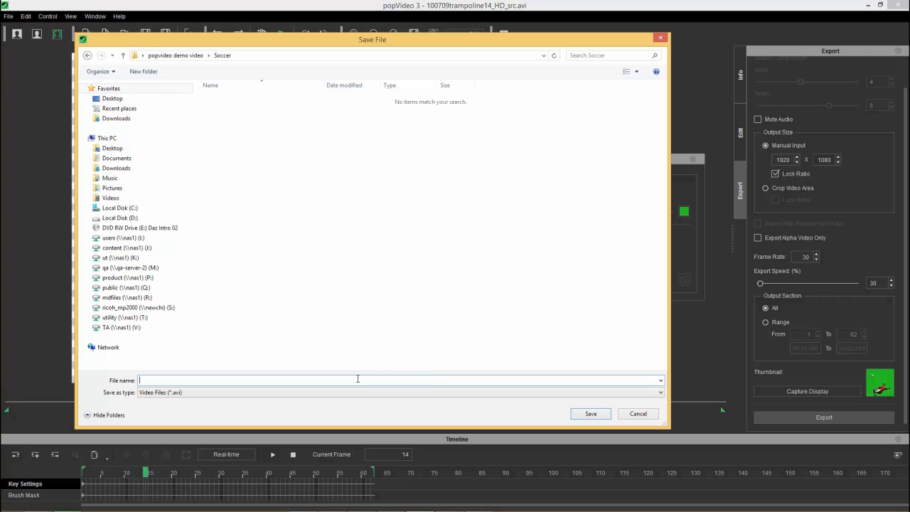
{"action": "type", "text": "soccer"}
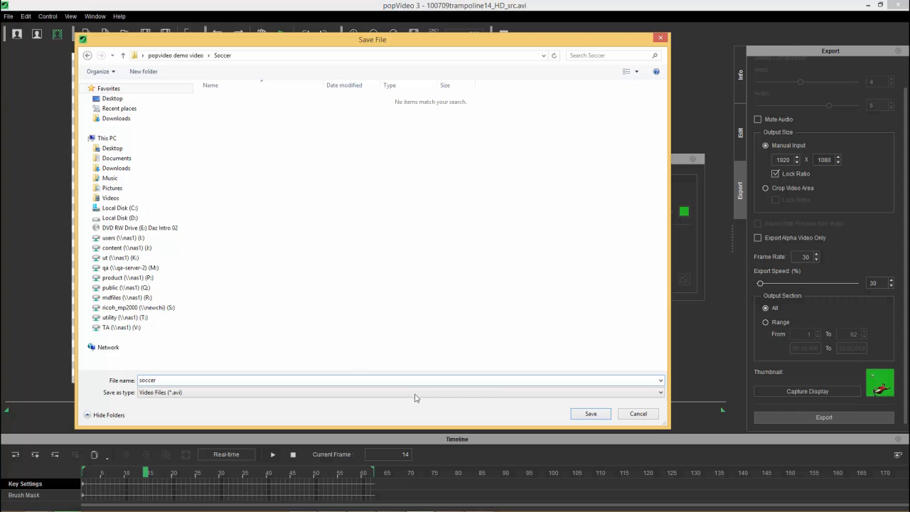
{"action": "left_click", "coordinate": [590, 413]}
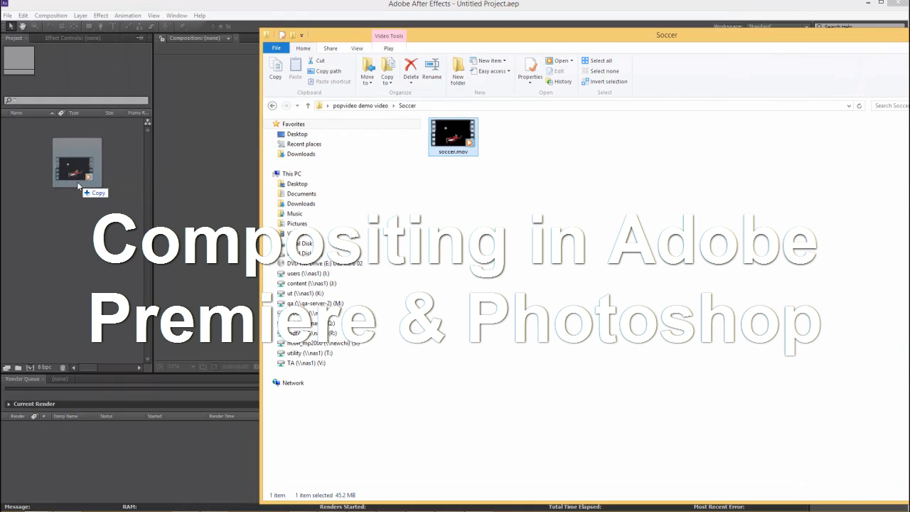
- Bring soccer.mov into the project and import Stadium Focus D.mov as the background
{"action": "left_click_drag", "start_coordinate": [453, 136], "coordinate": [78, 163]}
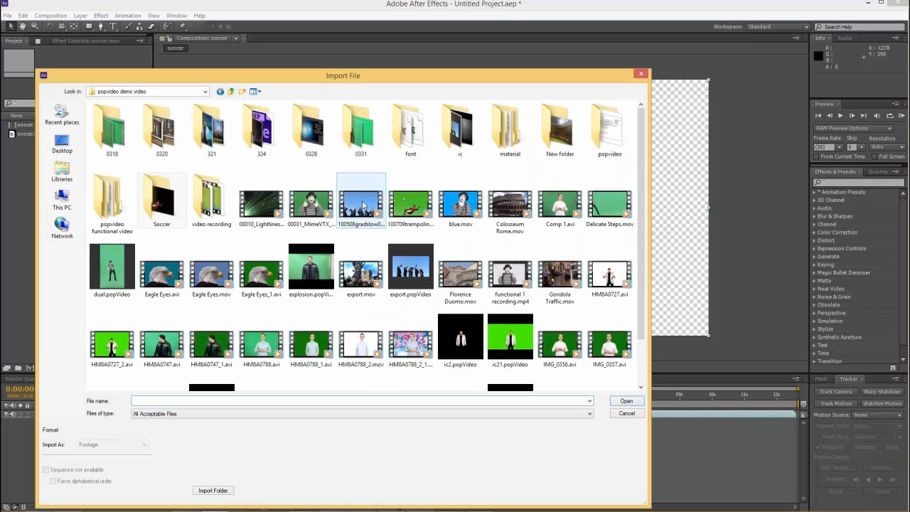
{"action": "double_click", "coordinate": [560, 131]}
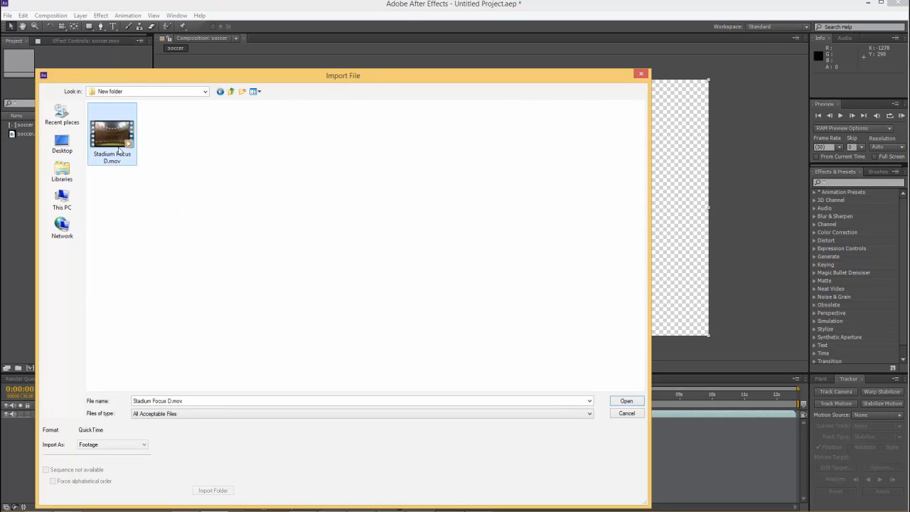
{"action": "left_click", "coordinate": [626, 401]}
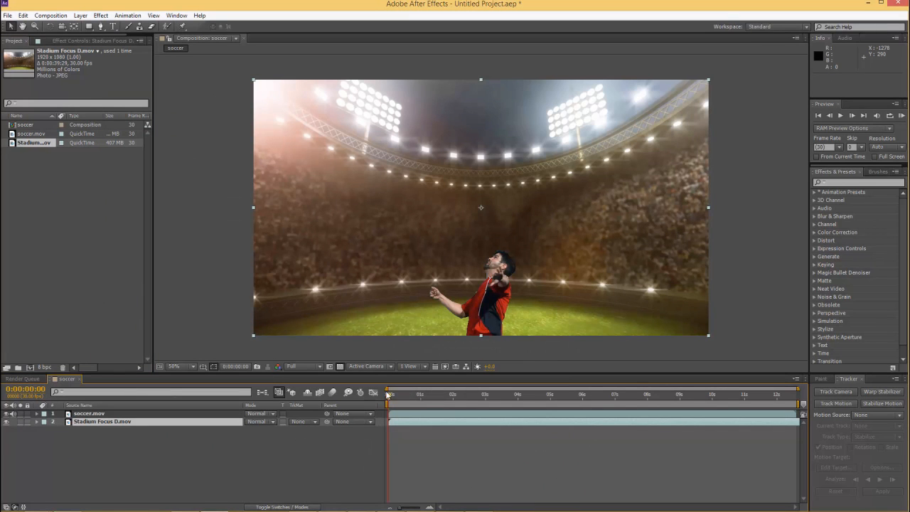
- RAM-preview the keyed player composited over the stadium background repeatedly
{"action": "left_click", "coordinate": [902, 115]}
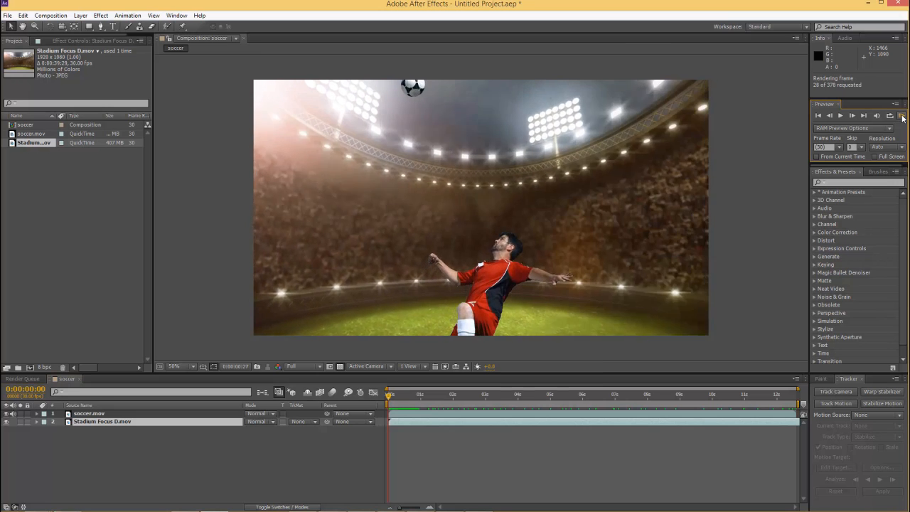
{"action": "left_click", "coordinate": [901, 115]}
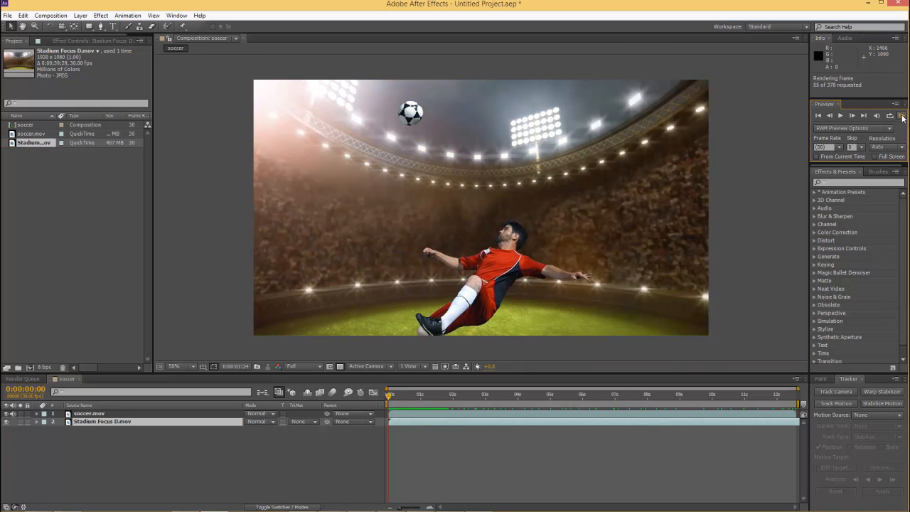
{"action": "left_click", "coordinate": [902, 115]}
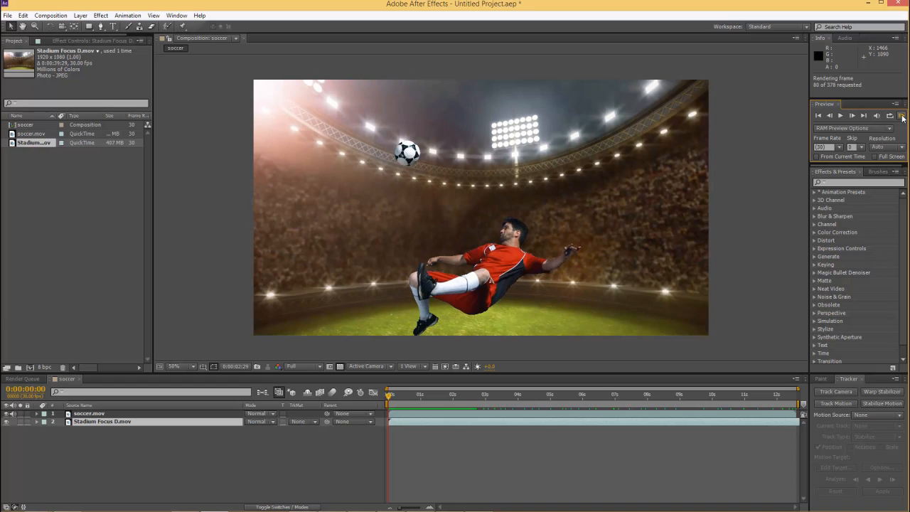
{"action": "left_click", "coordinate": [904, 115]}
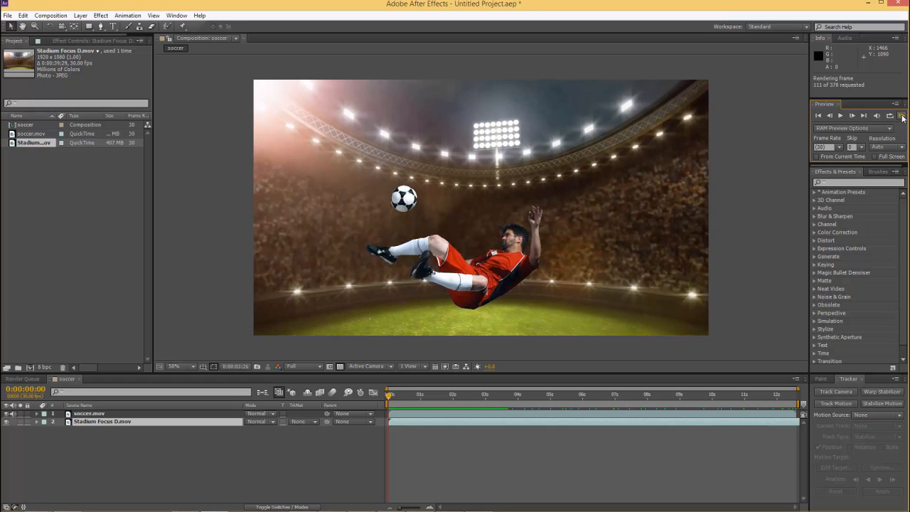
{"action": "left_click", "coordinate": [902, 115]}
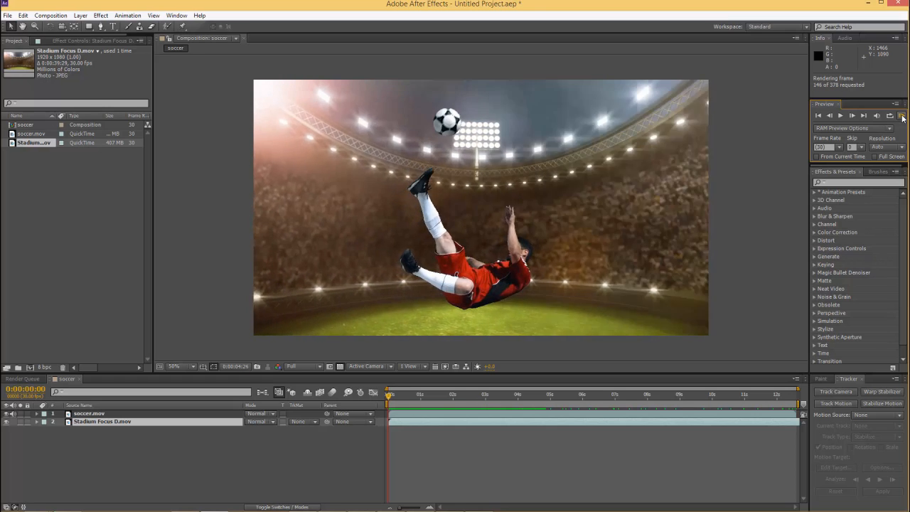
{"action": "left_click", "coordinate": [902, 116]}
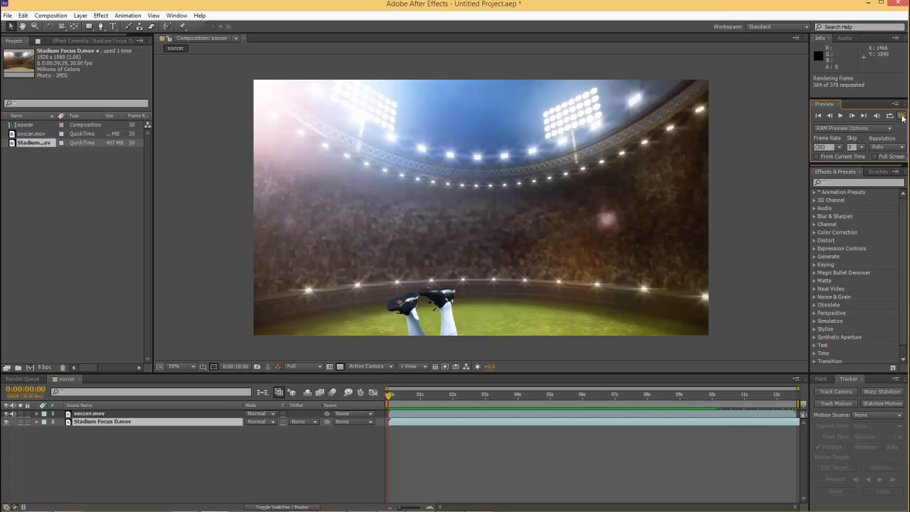
{"action": "left_click", "coordinate": [903, 115]}
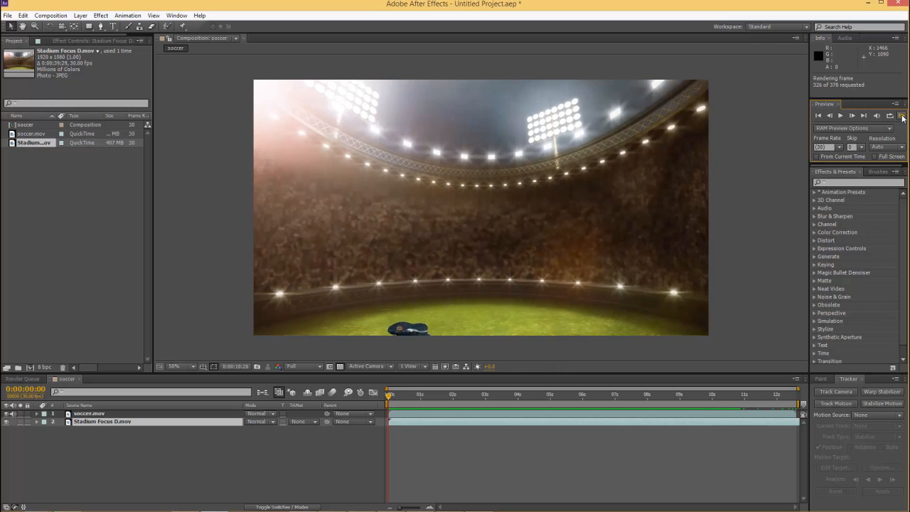
{"action": "left_click", "coordinate": [903, 116]}
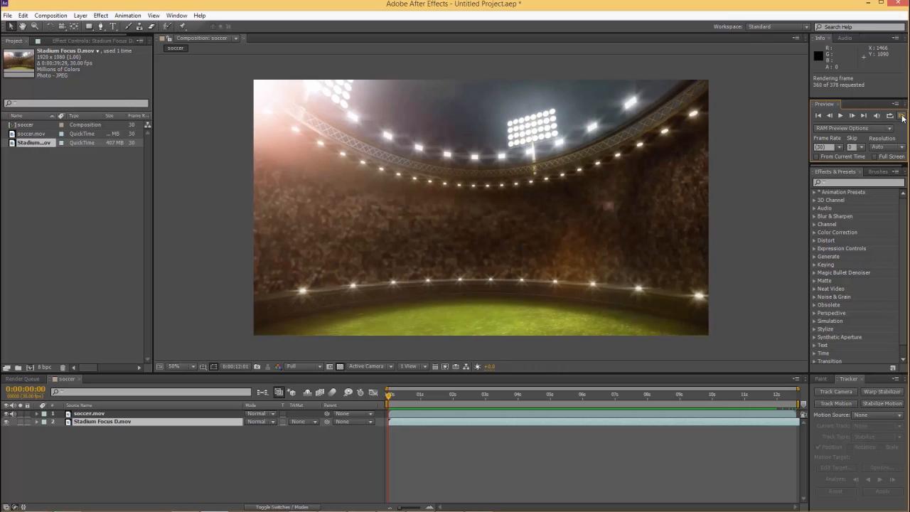
{"action": "left_click", "coordinate": [903, 115]}
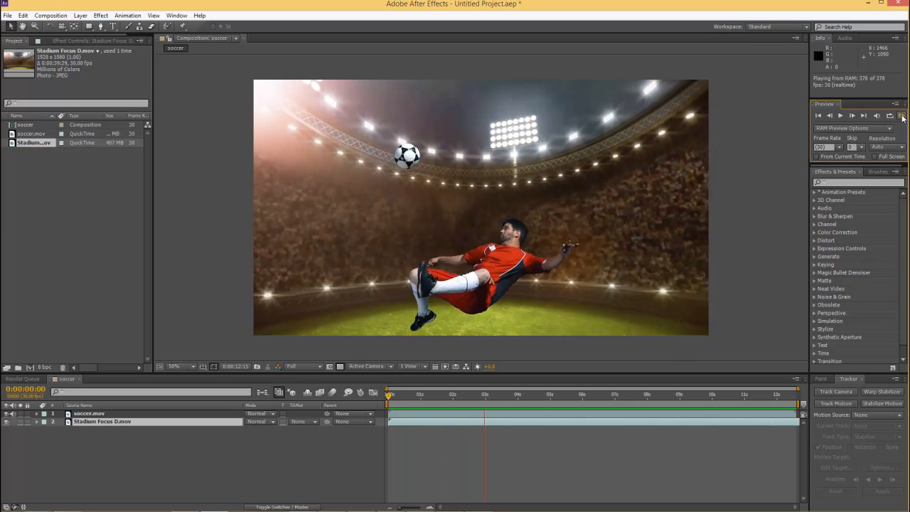
{"action": "left_click", "coordinate": [904, 115]}
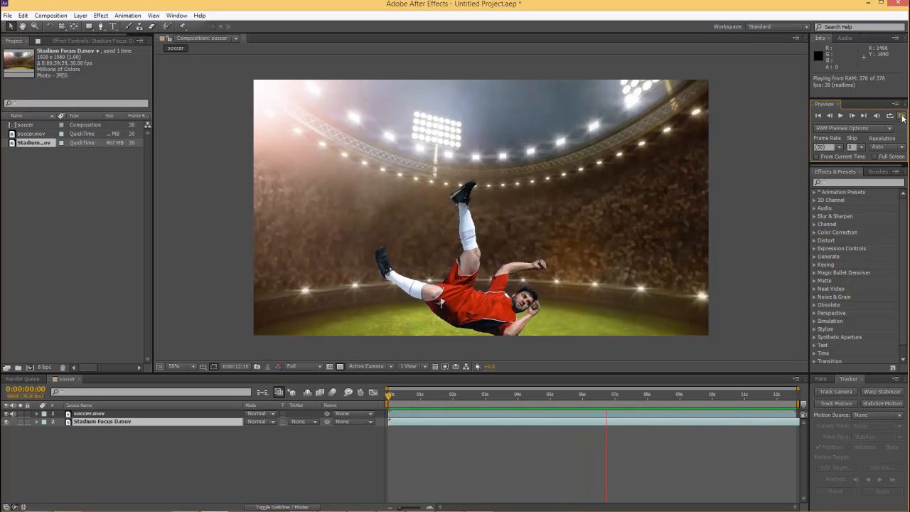
{"action": "left_click", "coordinate": [902, 115]}
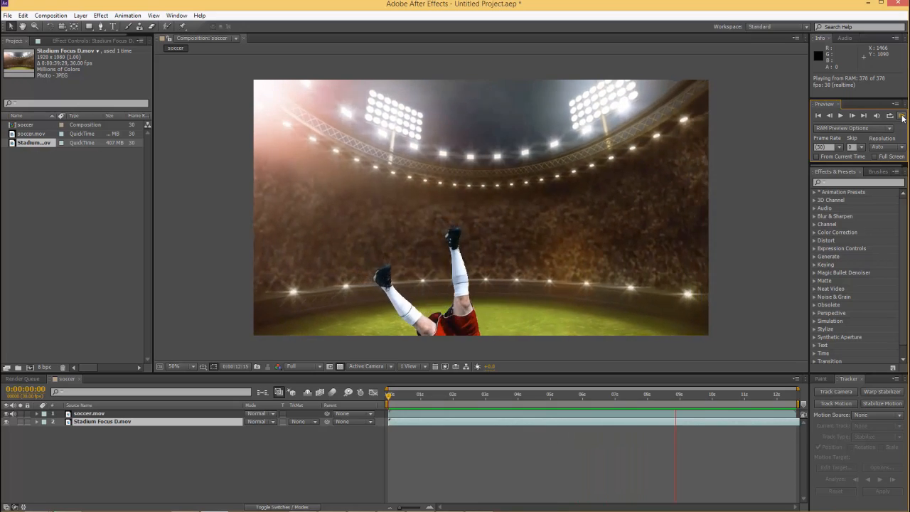
{"action": "left_click", "coordinate": [904, 115]}
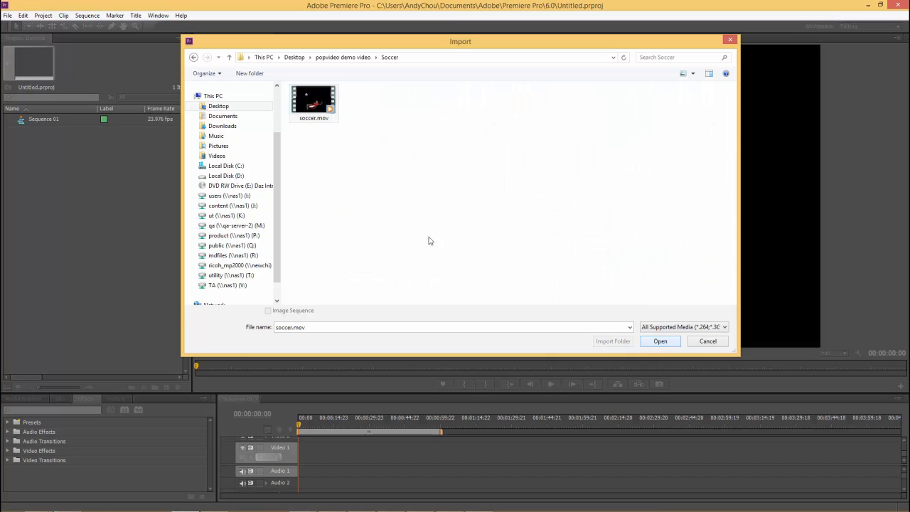
- Import soccer.mov and Stadium Focus D.mov from New folder into the Premiere Pro project
{"action": "left_click", "coordinate": [660, 342]}
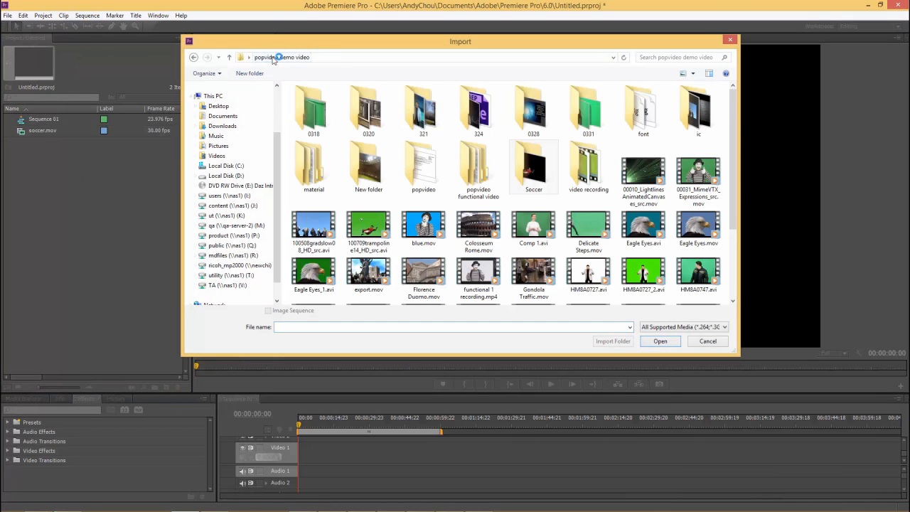
{"action": "left_click", "coordinate": [478, 168]}
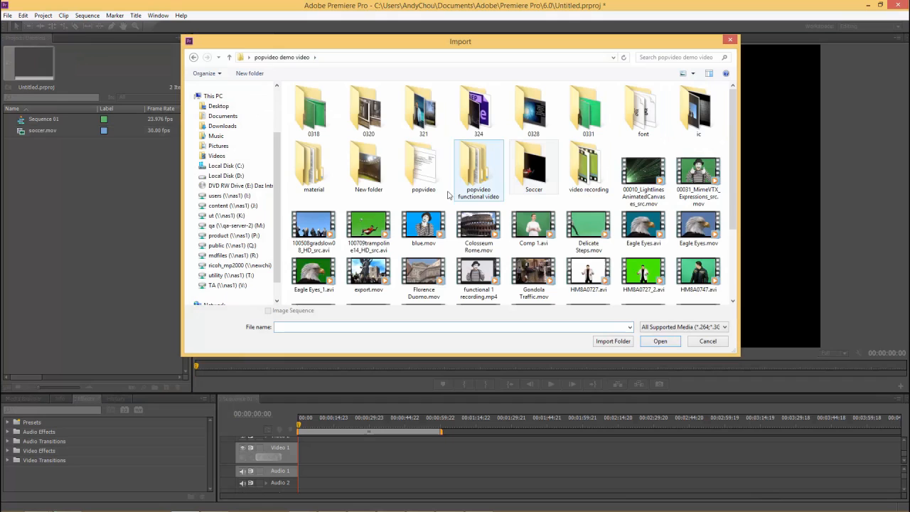
{"action": "double_click", "coordinate": [368, 164]}
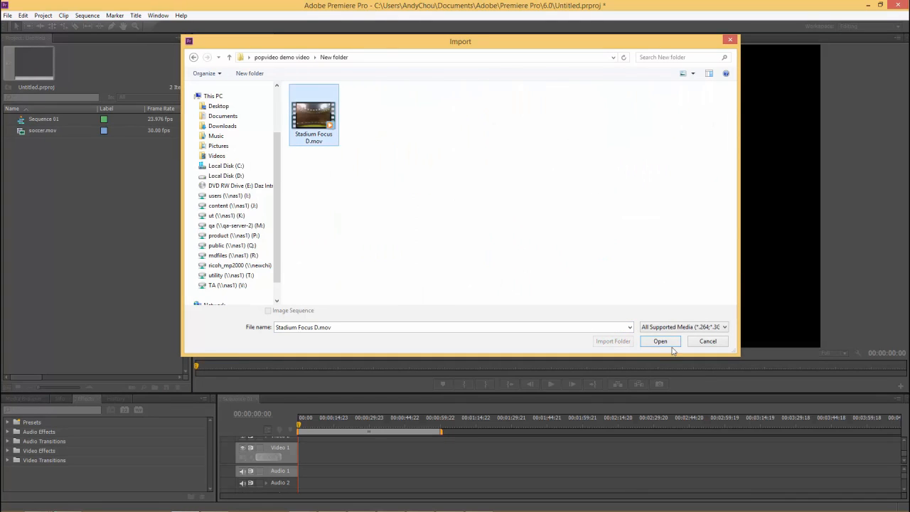
{"action": "left_click", "coordinate": [660, 341]}
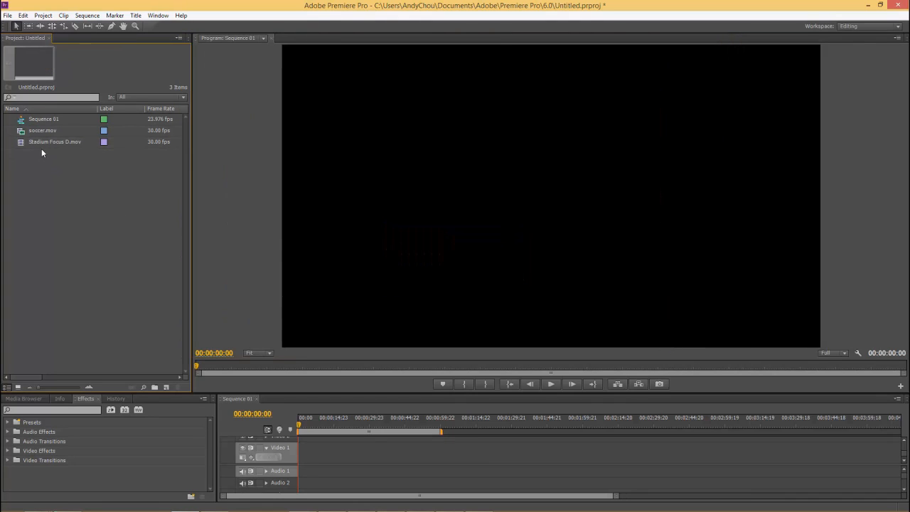
{"action": "left_click", "coordinate": [43, 131]}
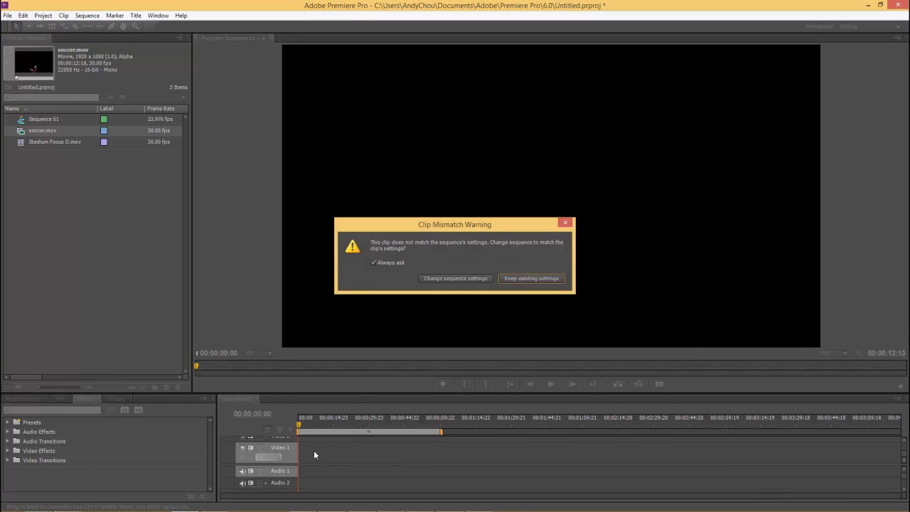
- Keep existing sequence settings, place Stadium Focus D below soccer.mov and trim it to match
{"action": "left_click", "coordinate": [532, 277]}
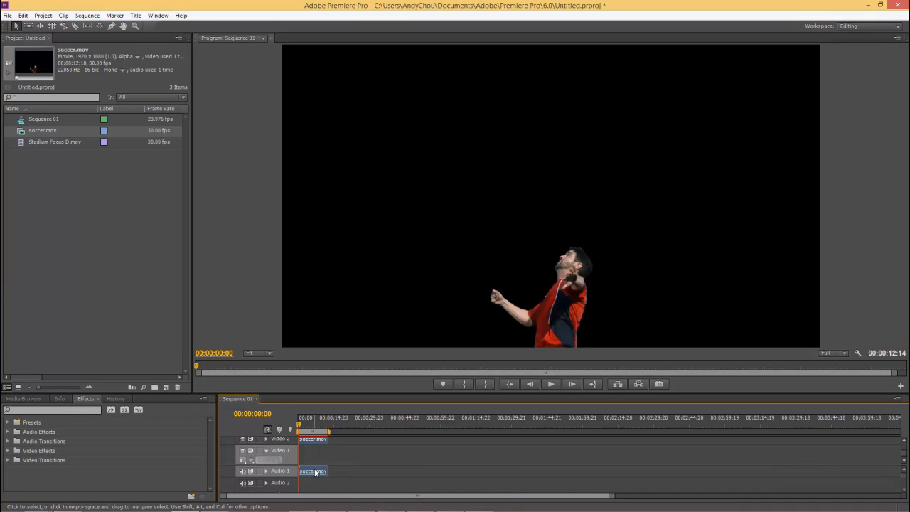
{"action": "left_click", "coordinate": [54, 142]}
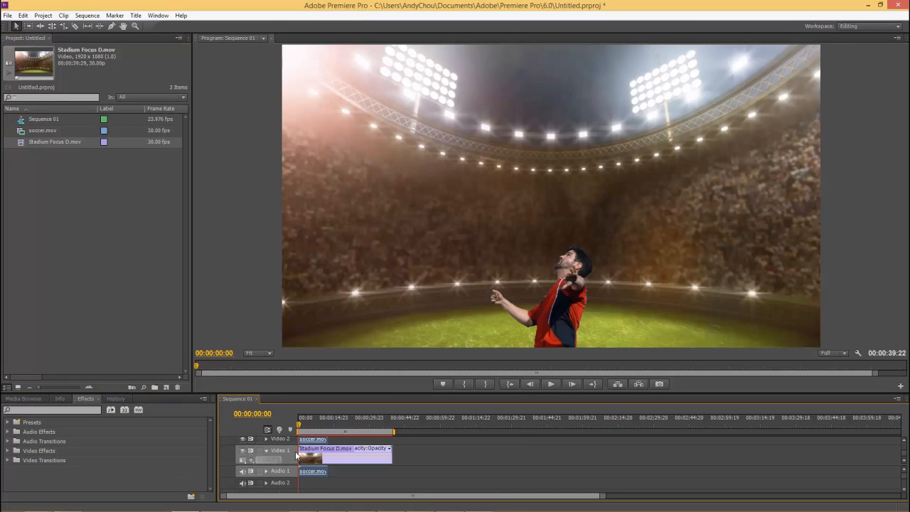
{"action": "mouse_move", "coordinate": [388, 452]}
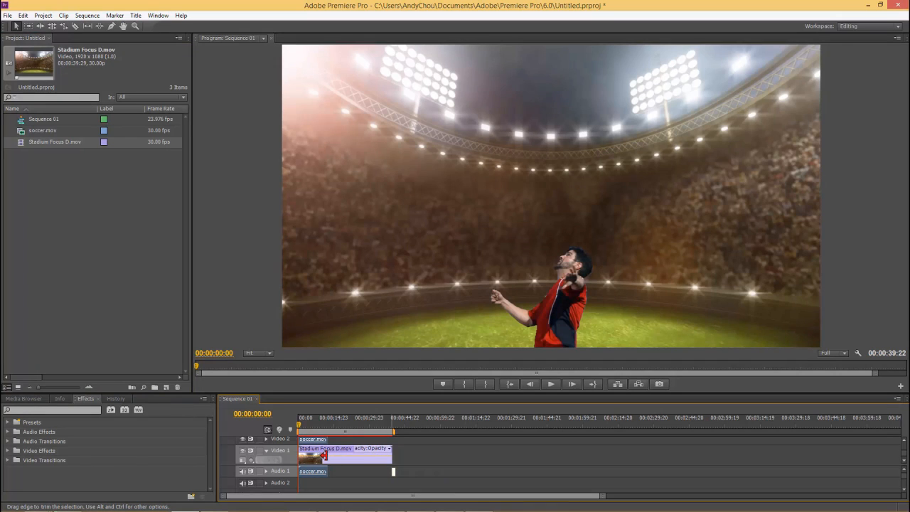
{"action": "left_click_drag", "start_coordinate": [391, 438], "coordinate": [330, 438]}
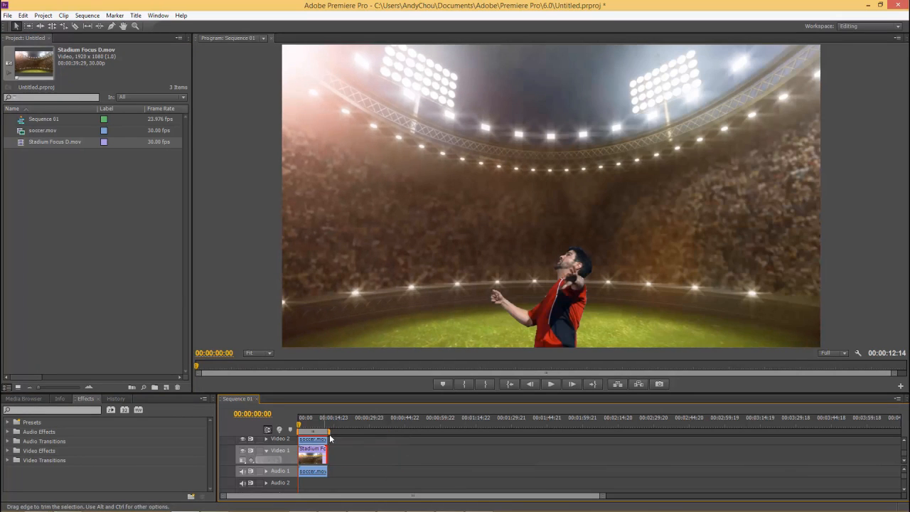
{"action": "mouse_move", "coordinate": [555, 384]}
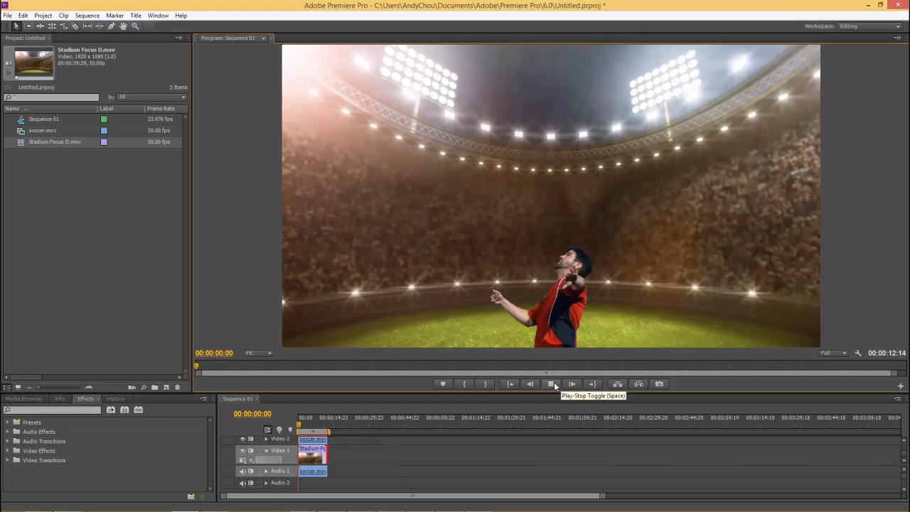
{"action": "left_click", "coordinate": [555, 384]}
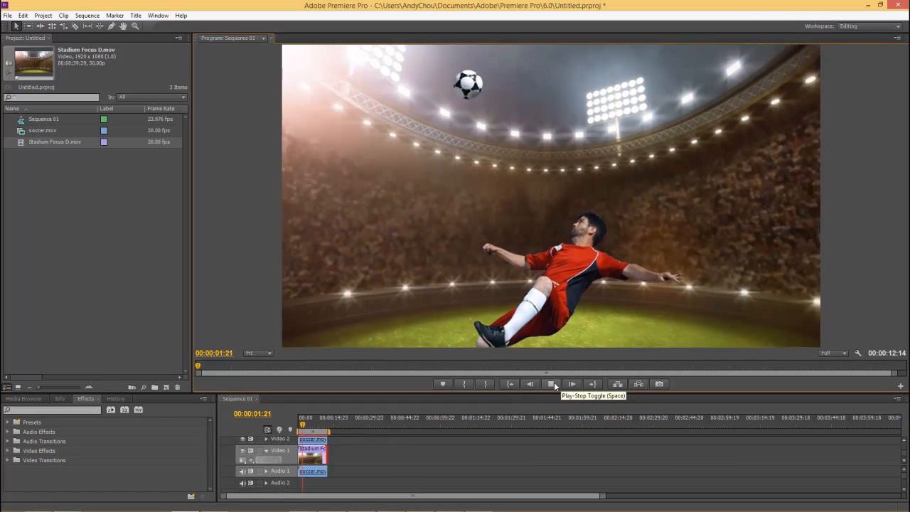
{"action": "left_click", "coordinate": [572, 384]}
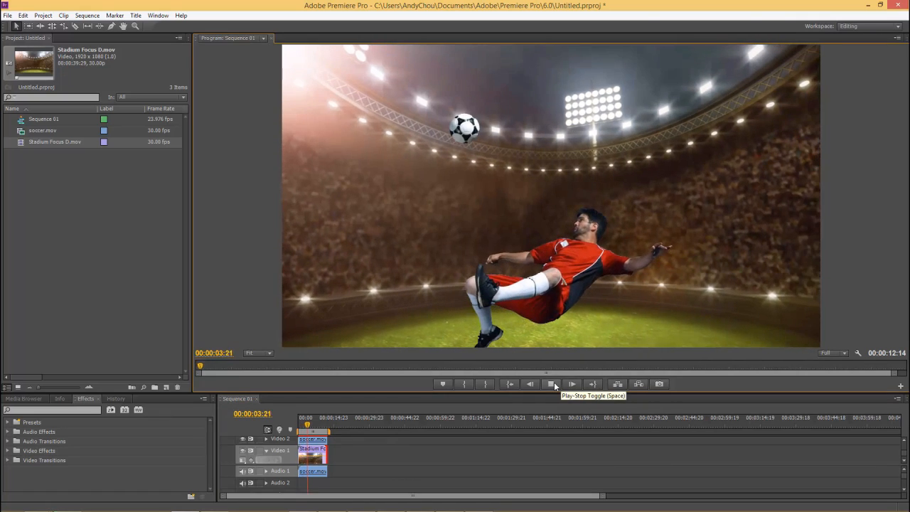
{"action": "left_click", "coordinate": [555, 384]}
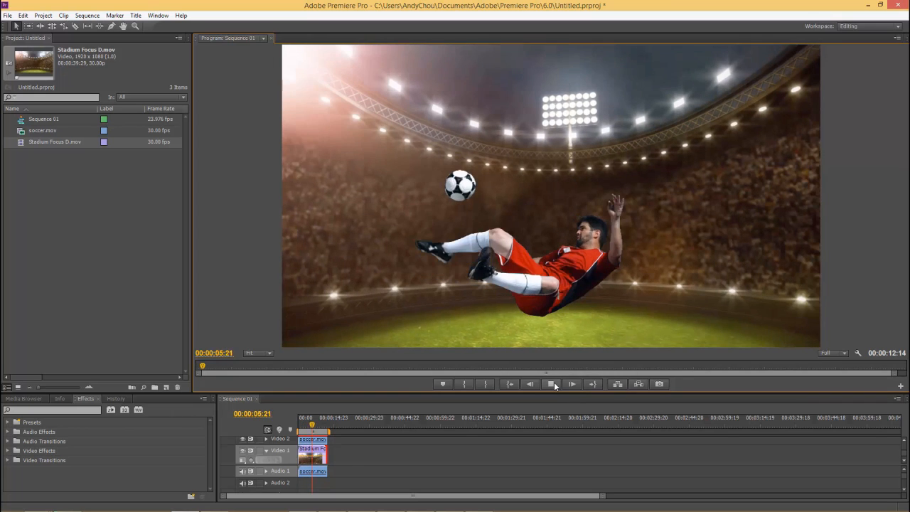
{"action": "left_click", "coordinate": [552, 384]}
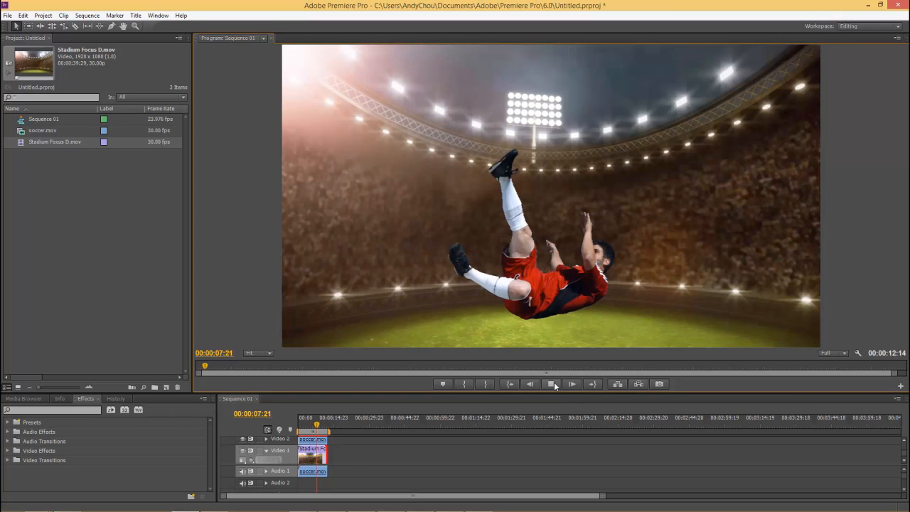
{"action": "left_click", "coordinate": [572, 384]}
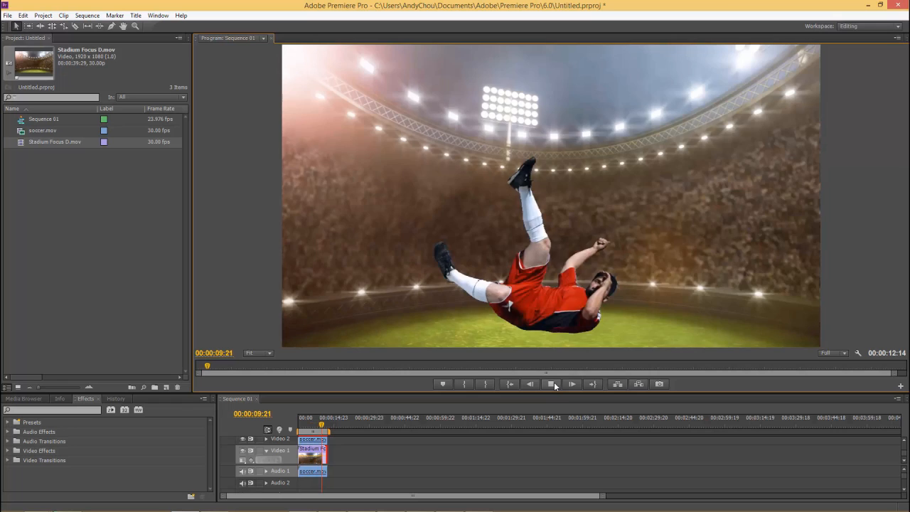
{"action": "left_click", "coordinate": [571, 384]}
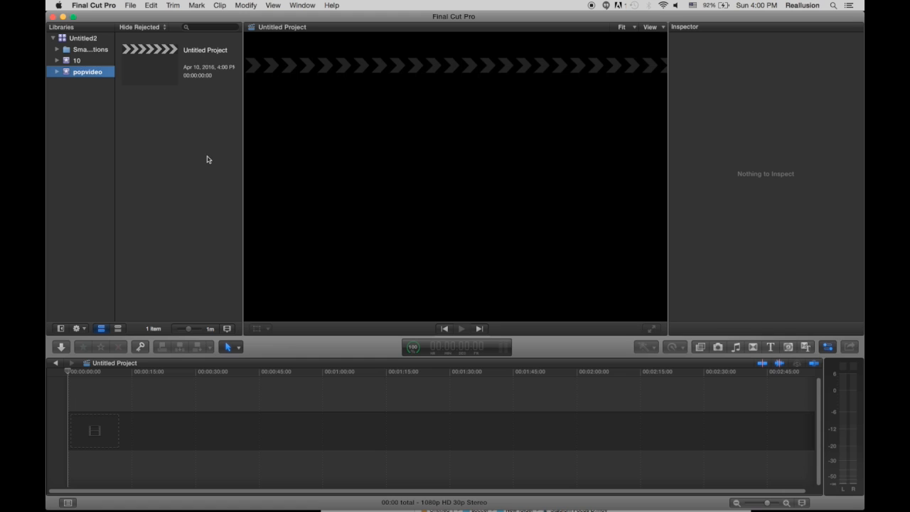
- Import soccer.mov and Stadium Focus D.mov into the popvideo event via Import Media
{"action": "right_click", "coordinate": [210, 156]}
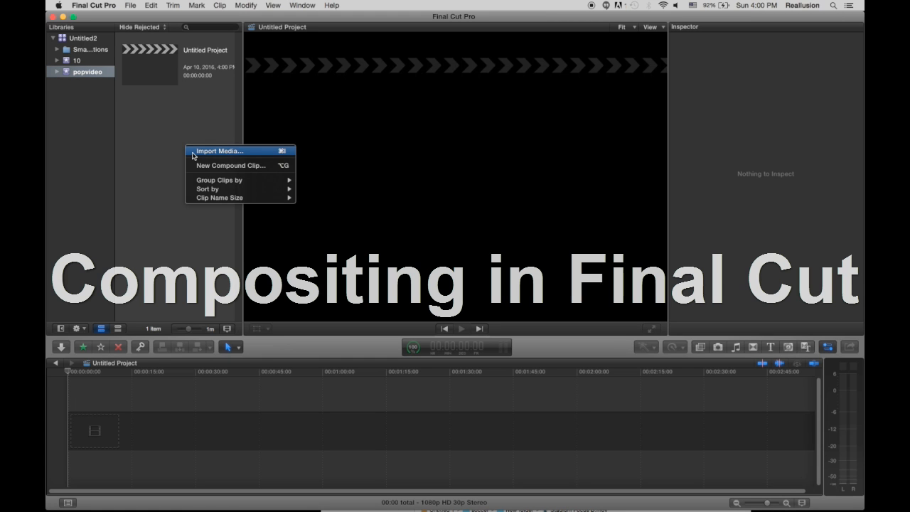
{"action": "left_click", "coordinate": [219, 151]}
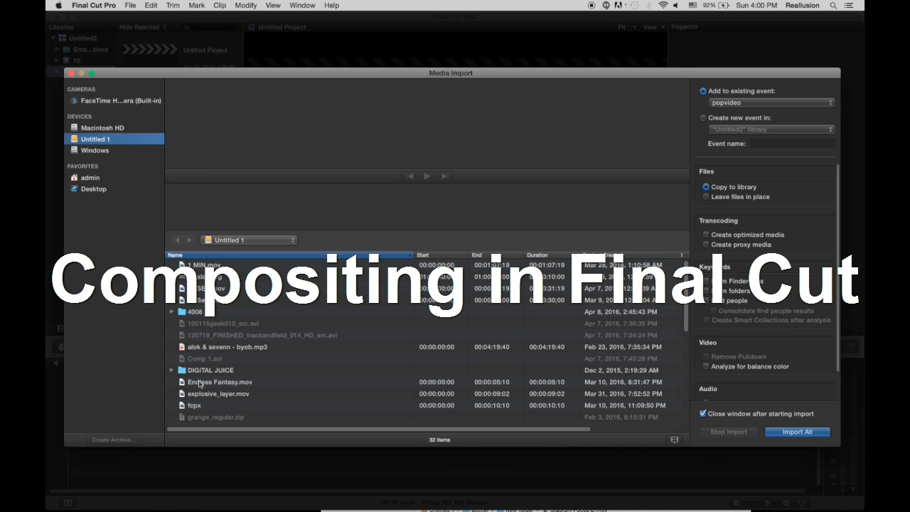
{"action": "scroll", "scroll_direction": "down", "scroll_amount": 3}
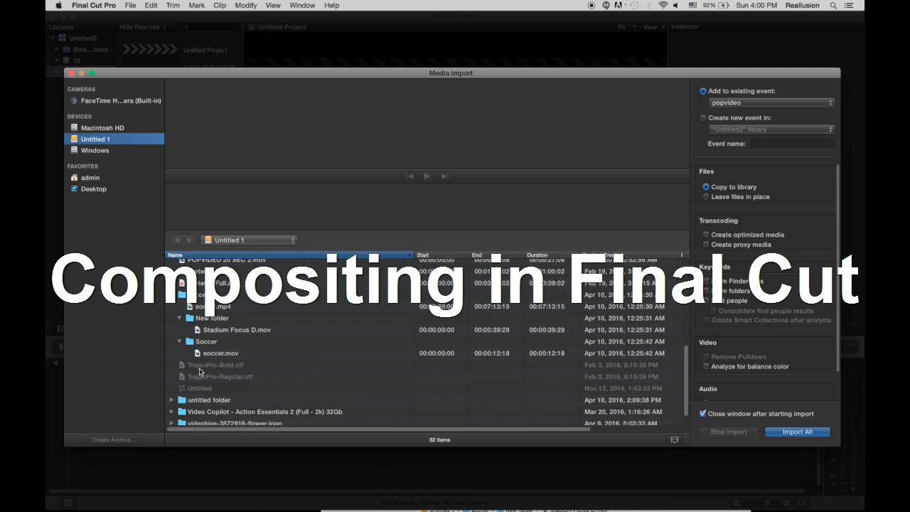
{"action": "left_click", "coordinate": [222, 337]}
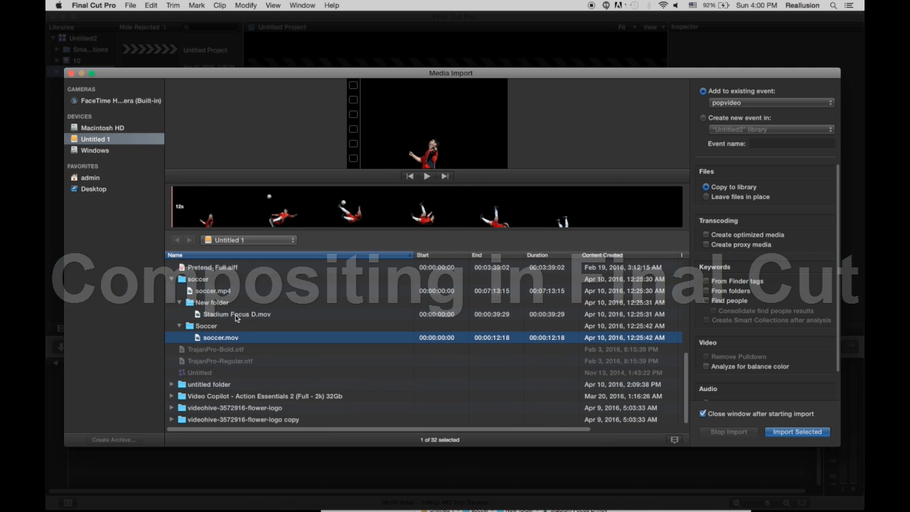
{"action": "left_click", "coordinate": [797, 433]}
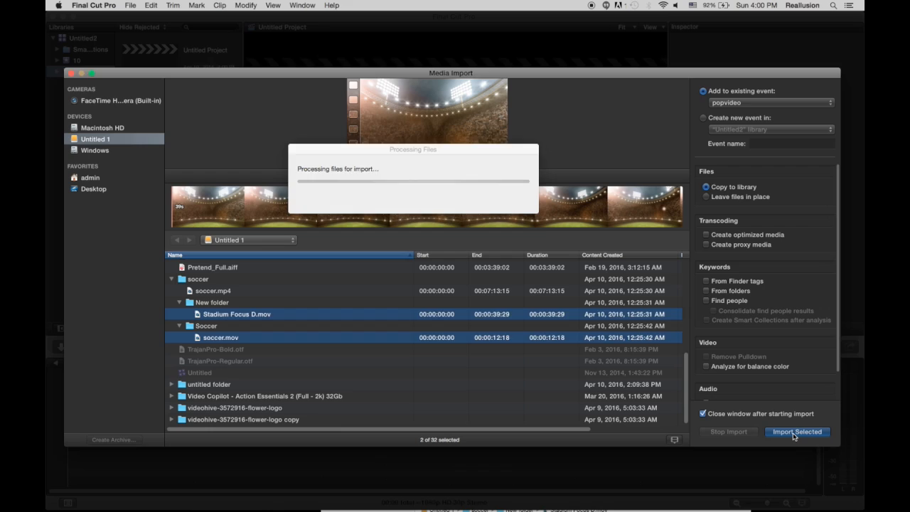
{"action": "left_click", "coordinate": [797, 432]}
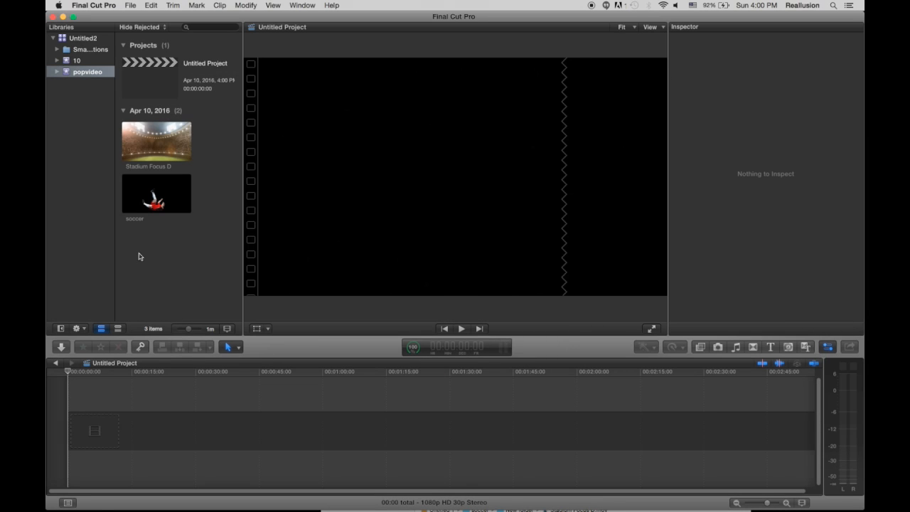
{"action": "left_click", "coordinate": [156, 194]}
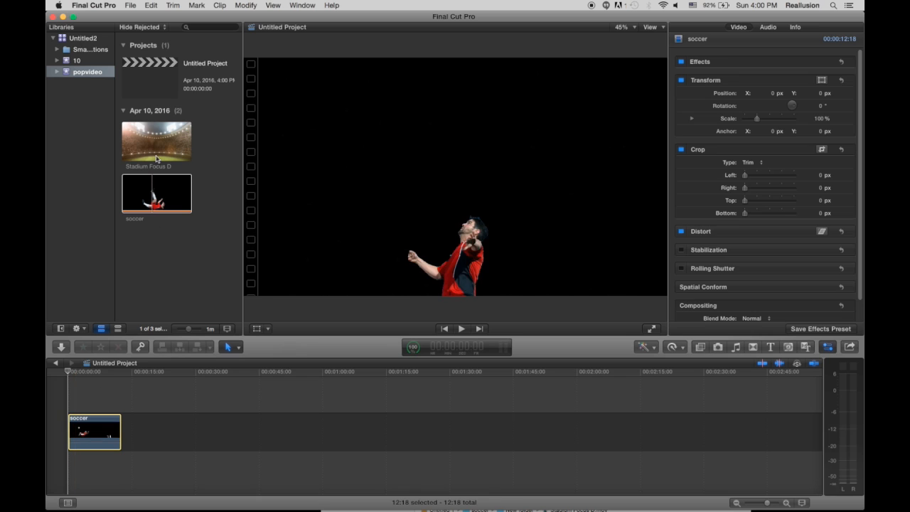
- Place the Stadium Focus D clip on the lane beneath the soccer clip
{"action": "left_click_drag", "start_coordinate": [157, 140], "coordinate": [154, 462]}
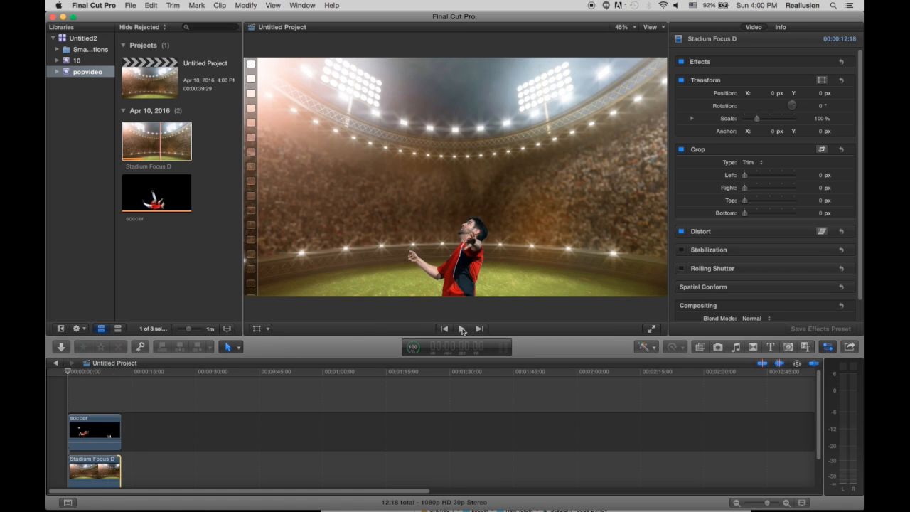
{"action": "left_click", "coordinate": [462, 328]}
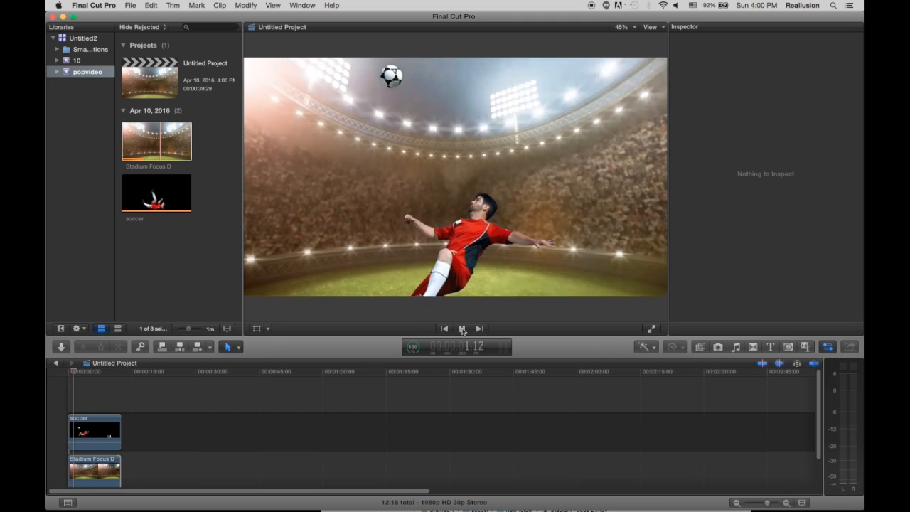
{"action": "left_click", "coordinate": [463, 327]}
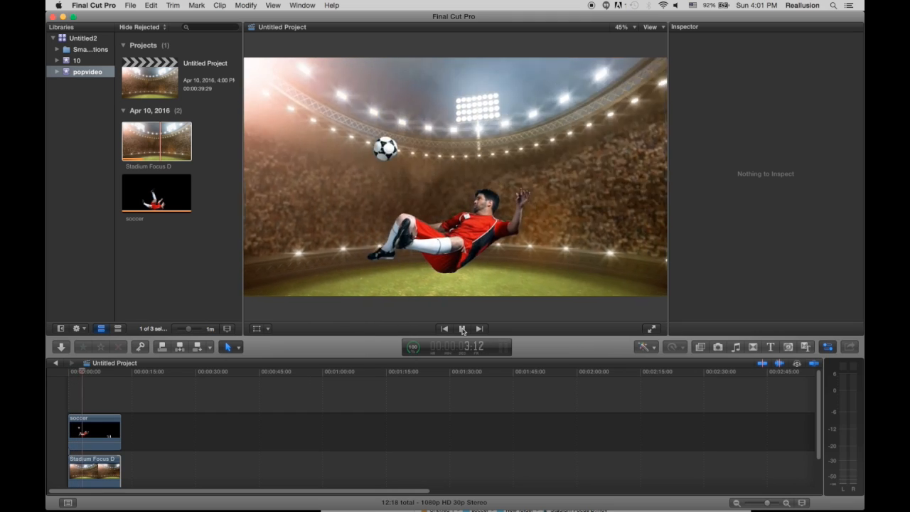
{"action": "left_click", "coordinate": [462, 329]}
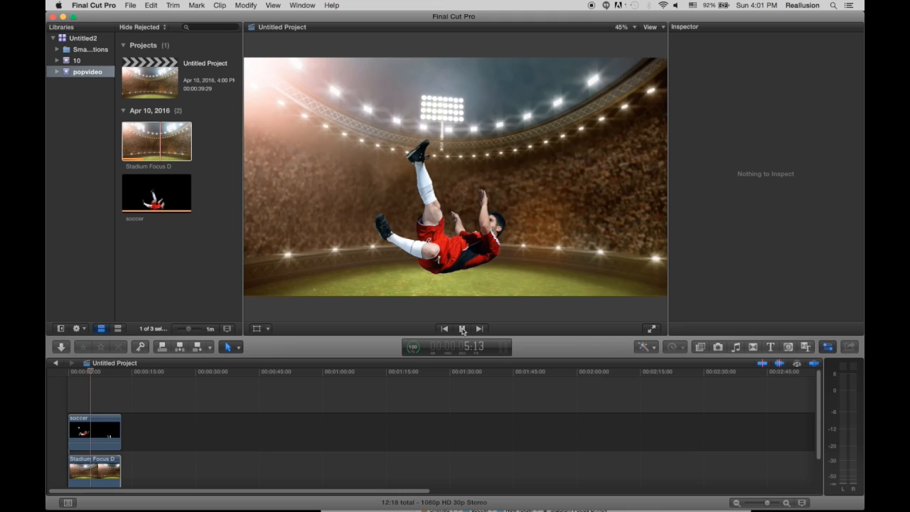
{"action": "left_click", "coordinate": [462, 328]}
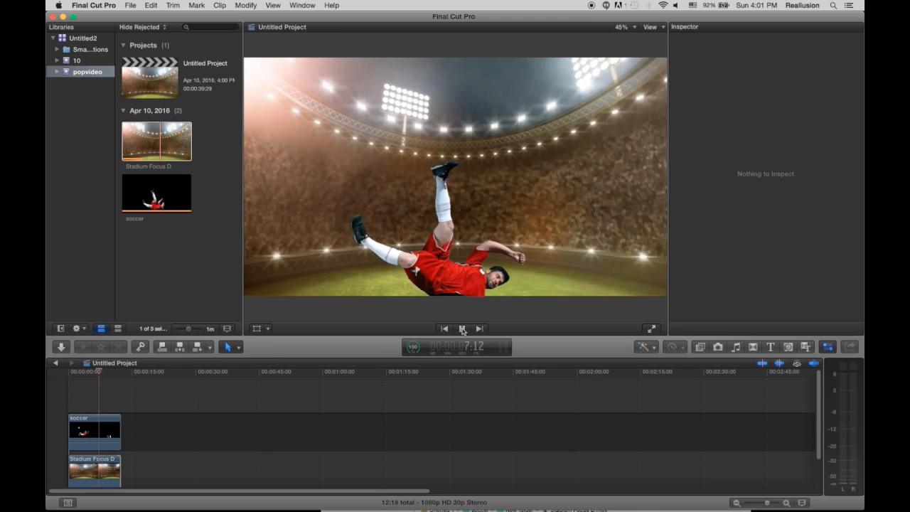
{"action": "left_click", "coordinate": [461, 328]}
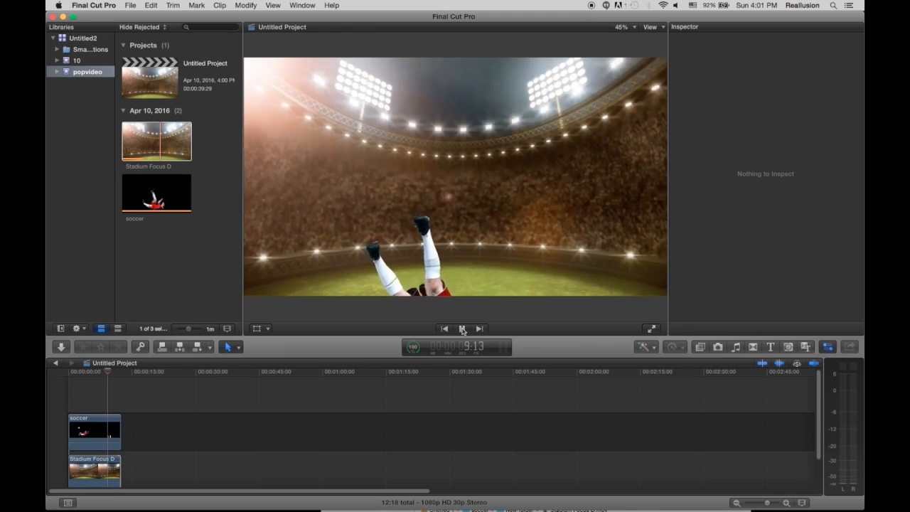
{"action": "left_click", "coordinate": [462, 329]}
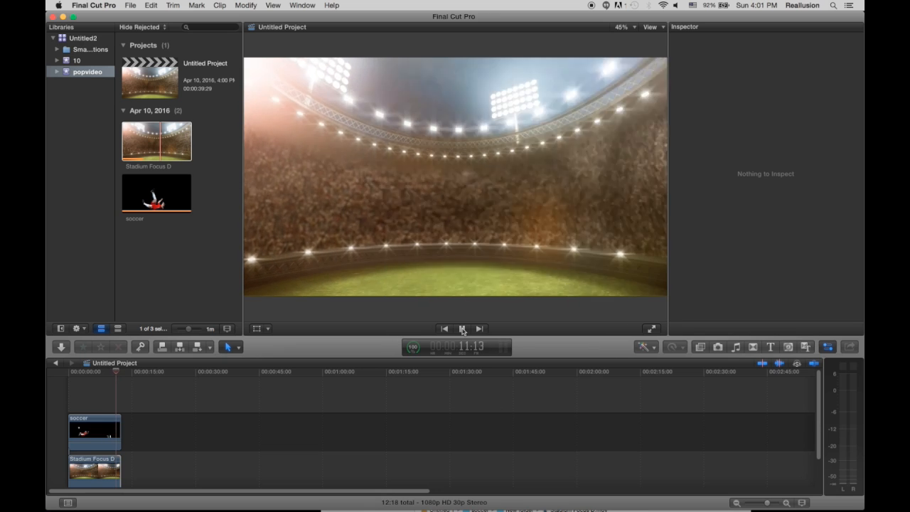
{"action": "left_click", "coordinate": [462, 327]}
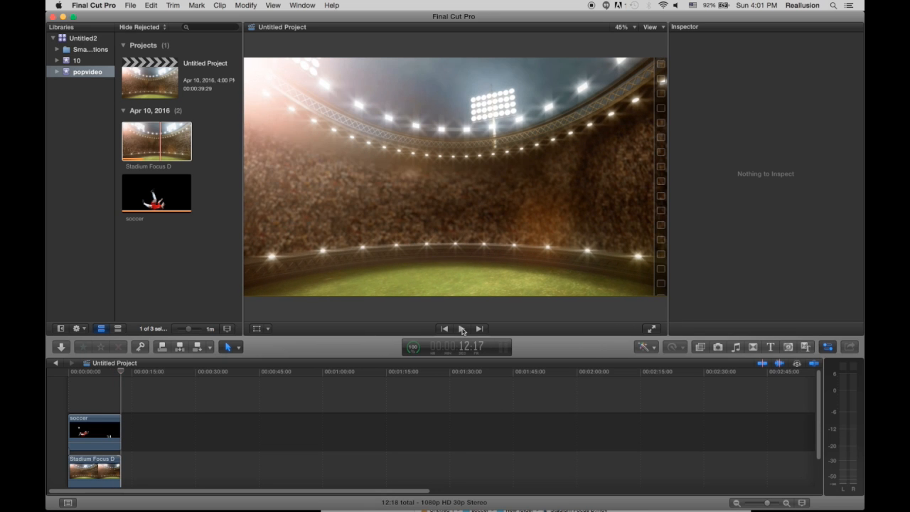
{"action": "left_click", "coordinate": [94, 469]}
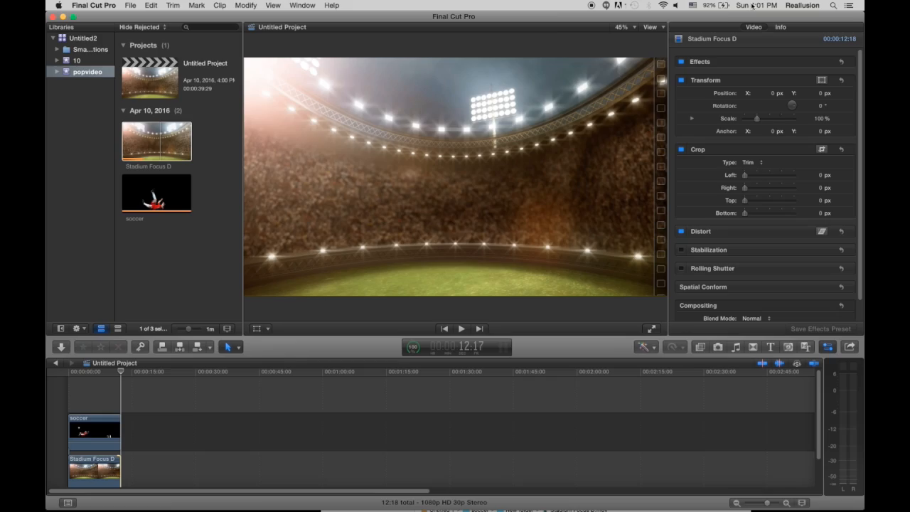
{"action": "left_click", "coordinate": [651, 327]}
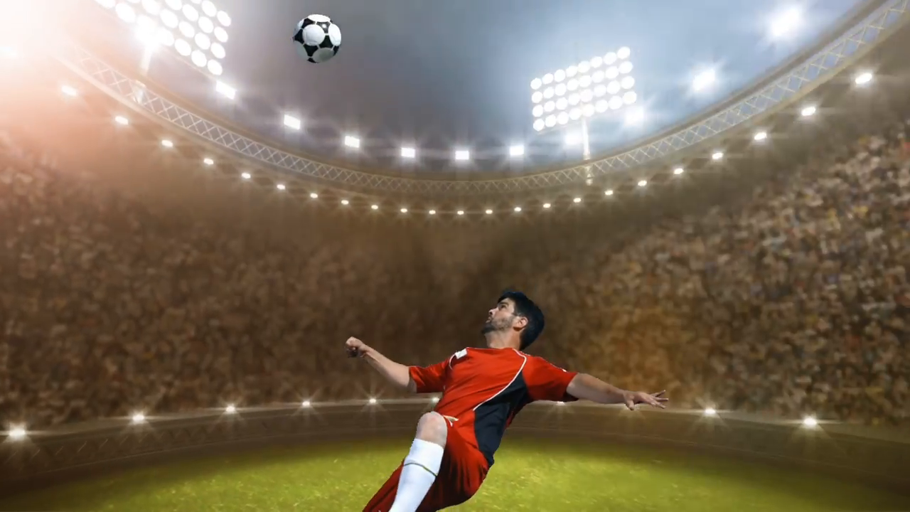